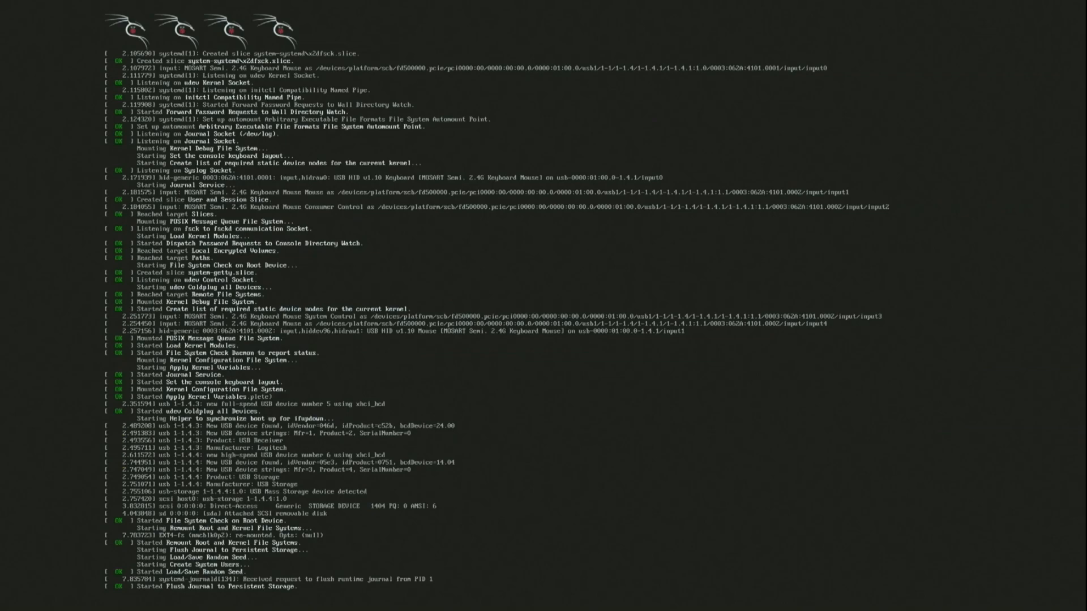
# Scroll through the boot console messages until the LightDM login screen appears.
pyautogui.scroll(-3)
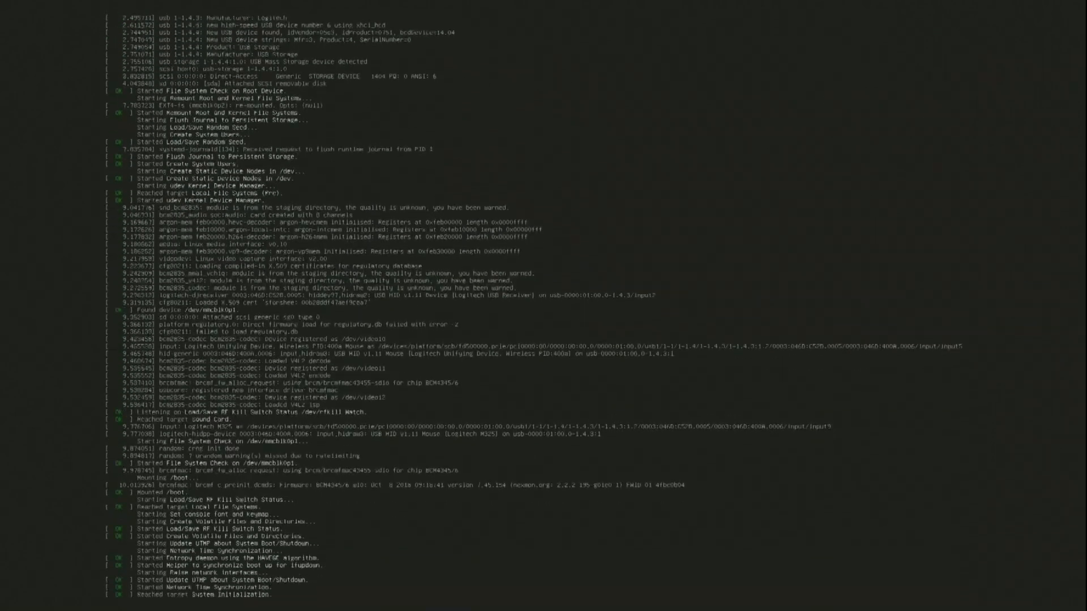
pyautogui.scroll(-3)
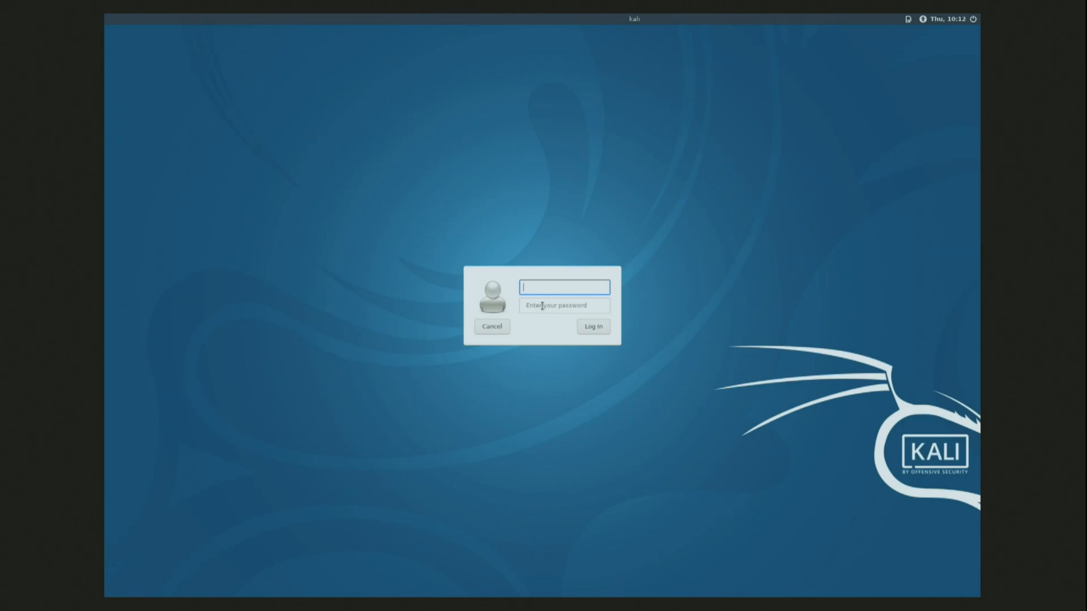
# Log in as root with its password and accept the default panel configuration.
pyautogui.write('root')
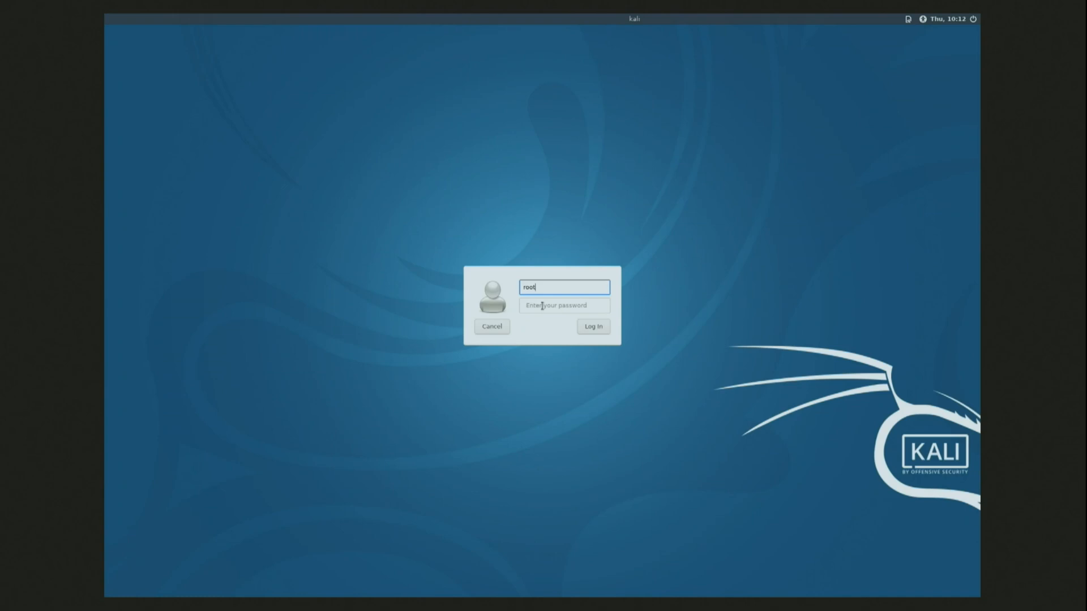
pyautogui.click(564, 306)
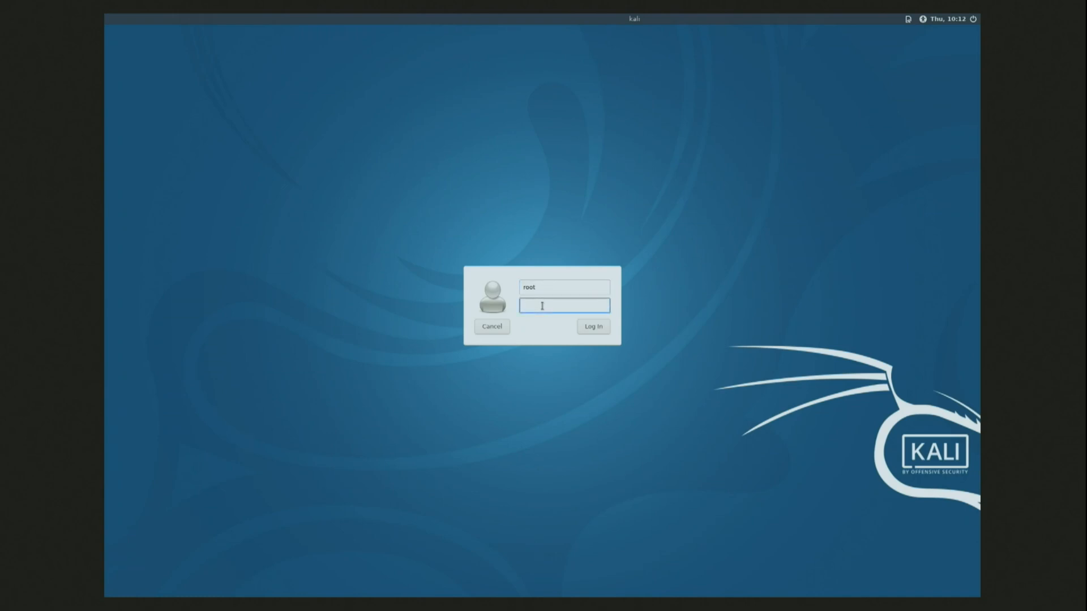
pyautogui.write('password')
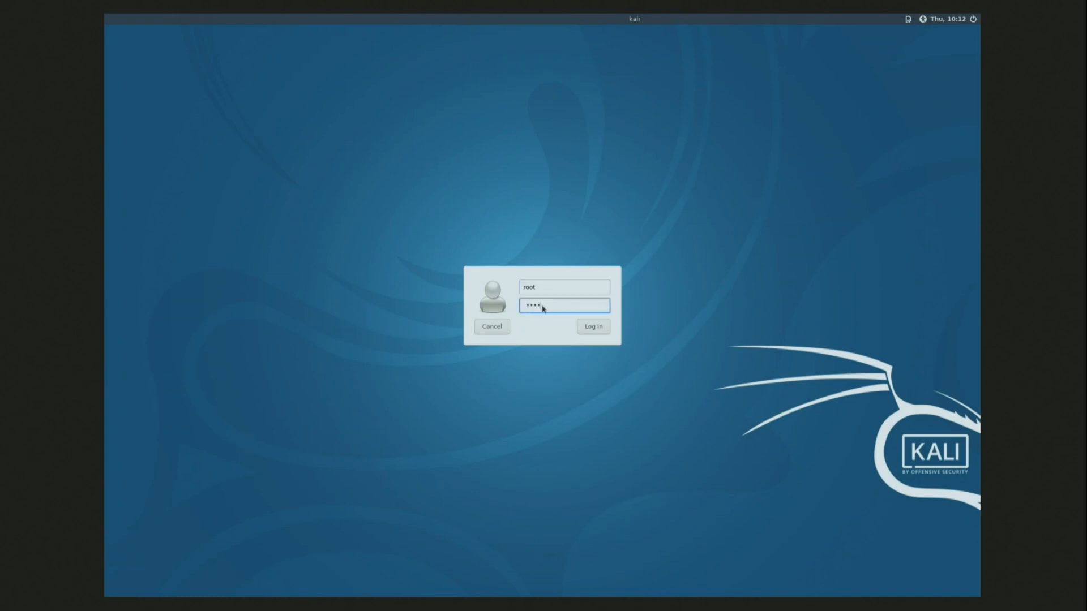
pyautogui.click(592, 327)
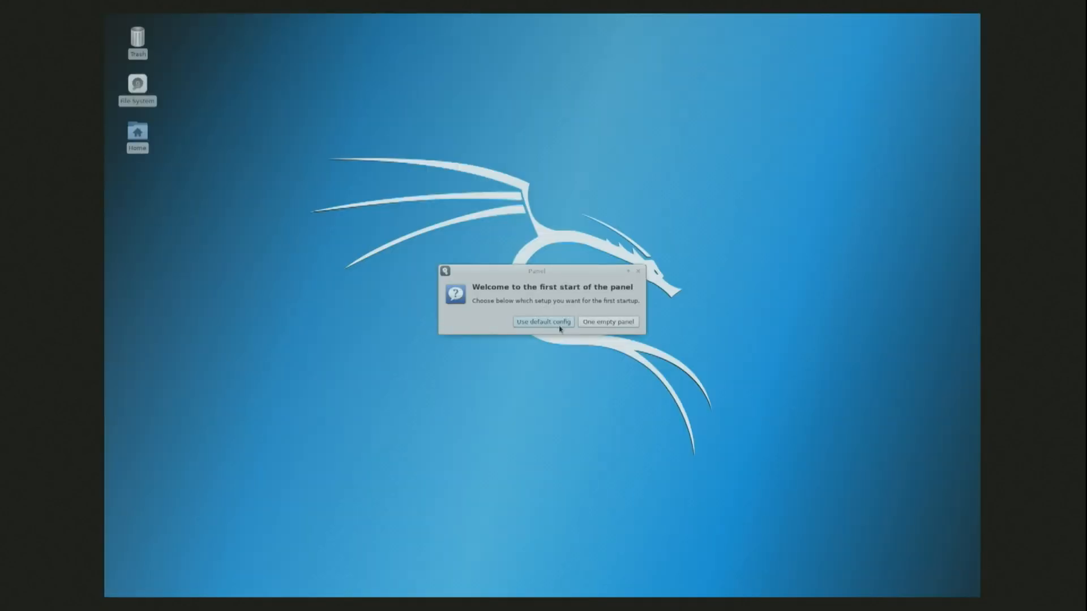
pyautogui.click(543, 322)
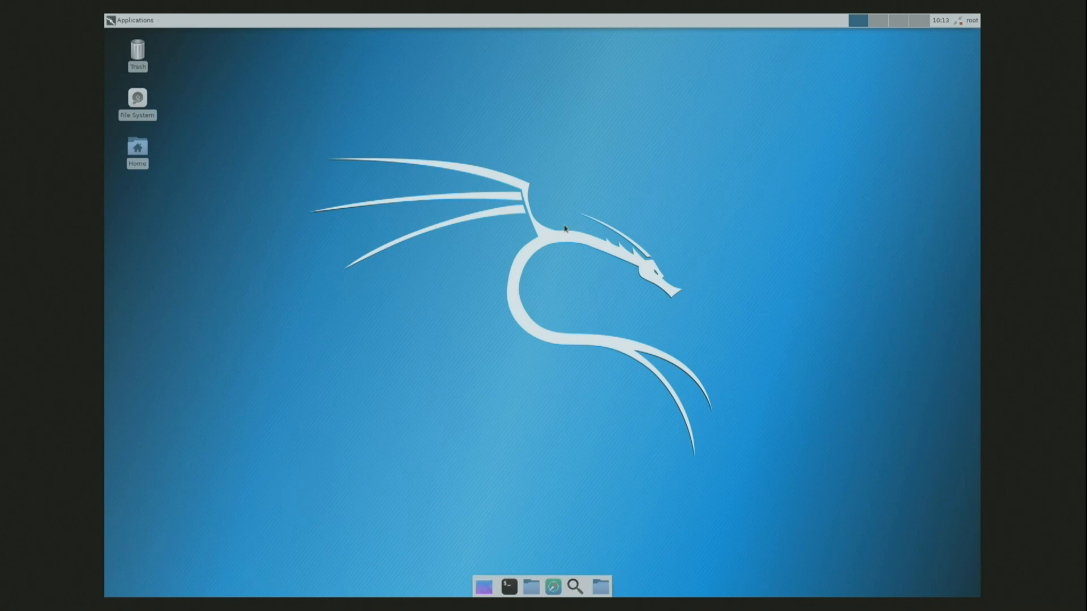
pyautogui.moveTo(657, 136)
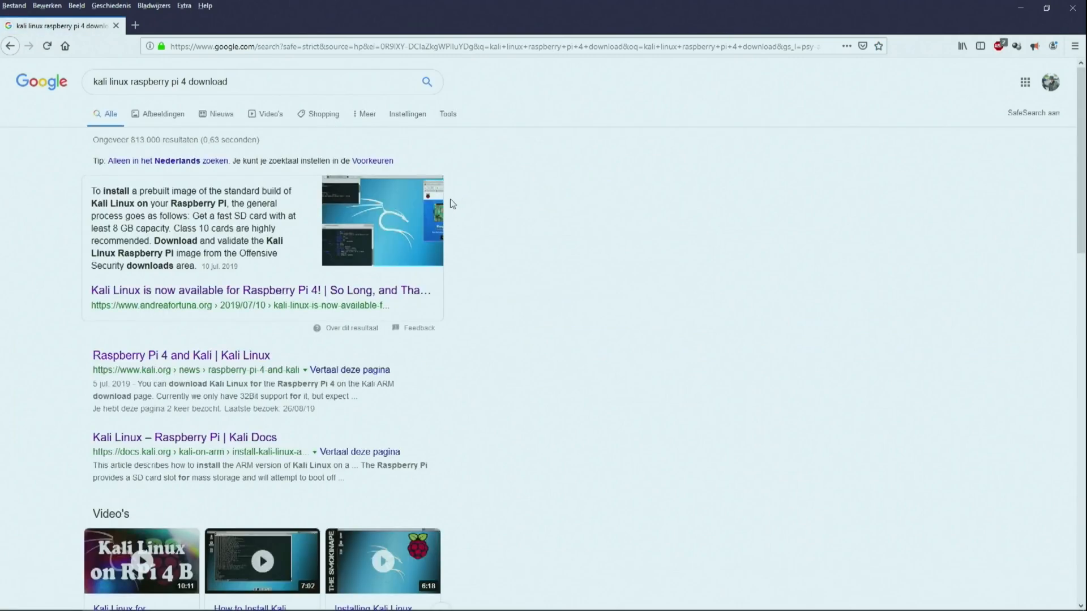
# Follow the 'Raspberry Pi 4 and Kali' article to its Kali ARM download page link.
pyautogui.click(181, 356)
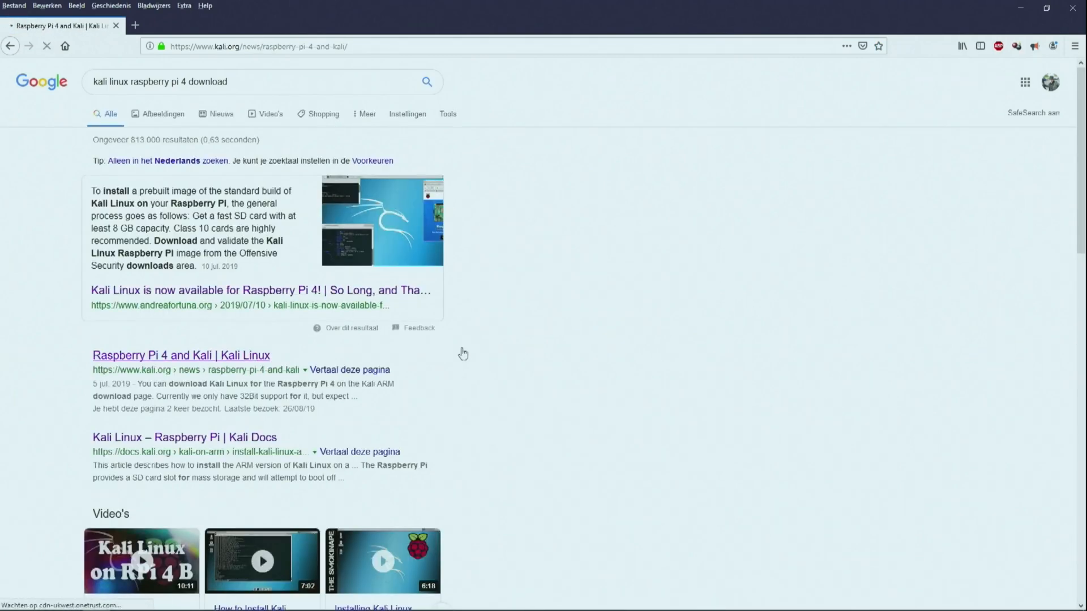
pyautogui.click(182, 355)
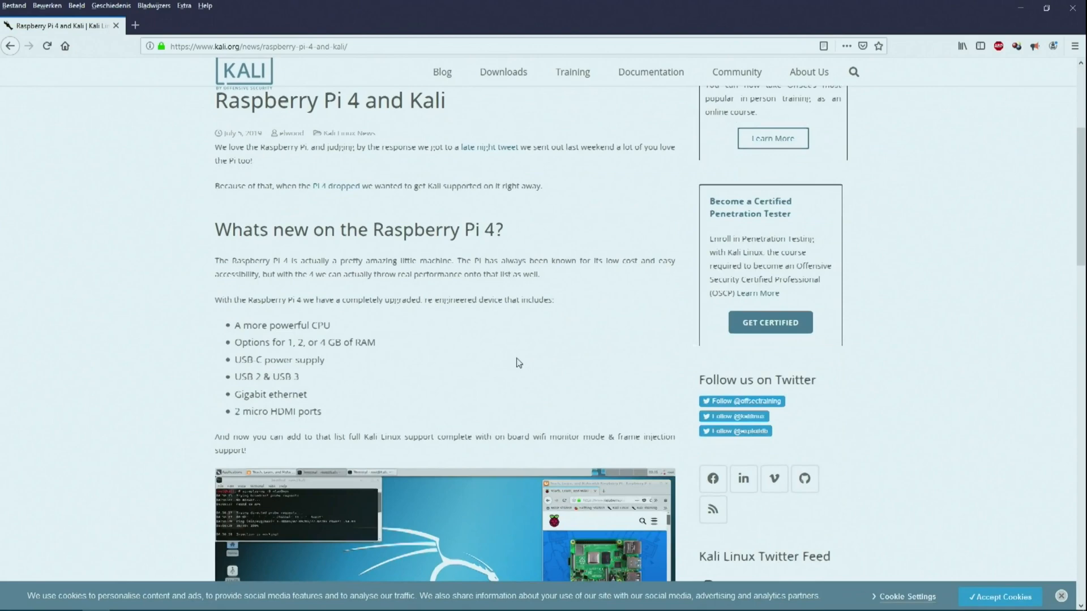
pyautogui.scroll(-3)
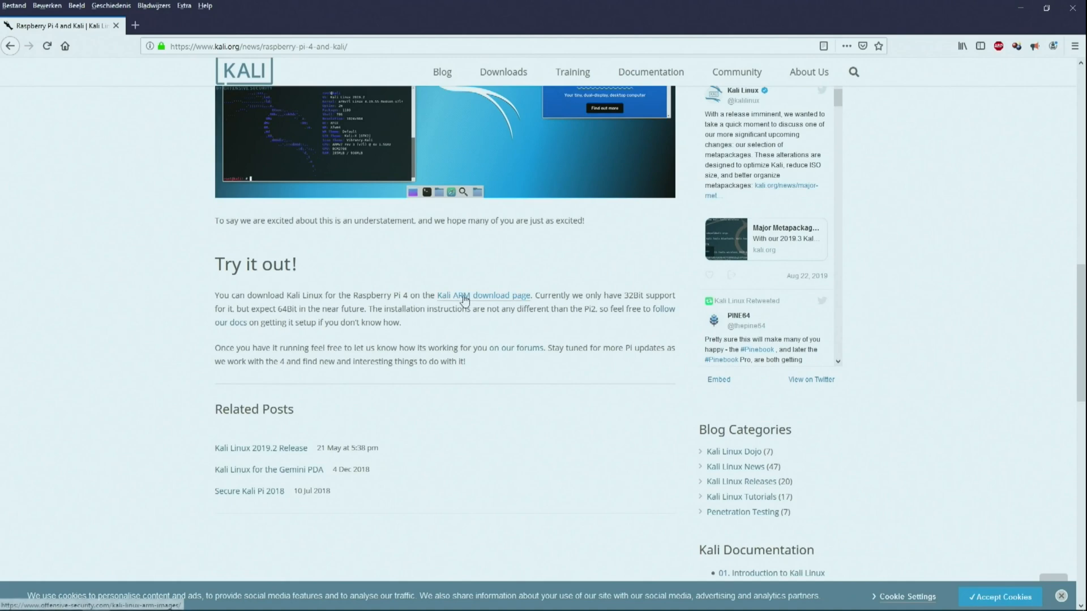
pyautogui.click(483, 296)
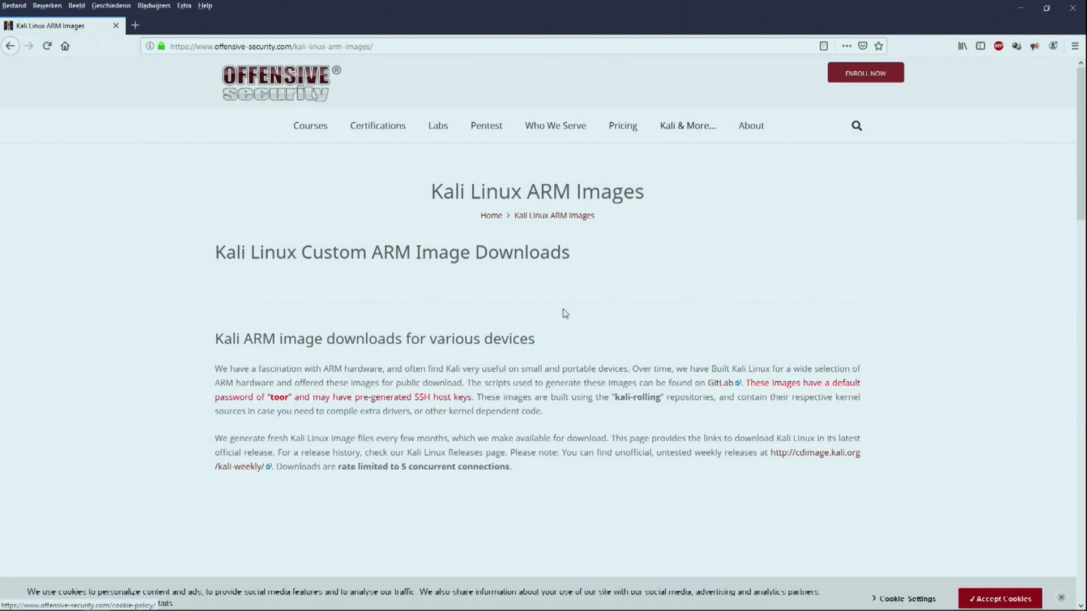
# Expand the RaspberryPi Foundation list and highlight the 32-bit RaspberryPi 2, 3 and 4 image name.
pyautogui.scroll(-3)
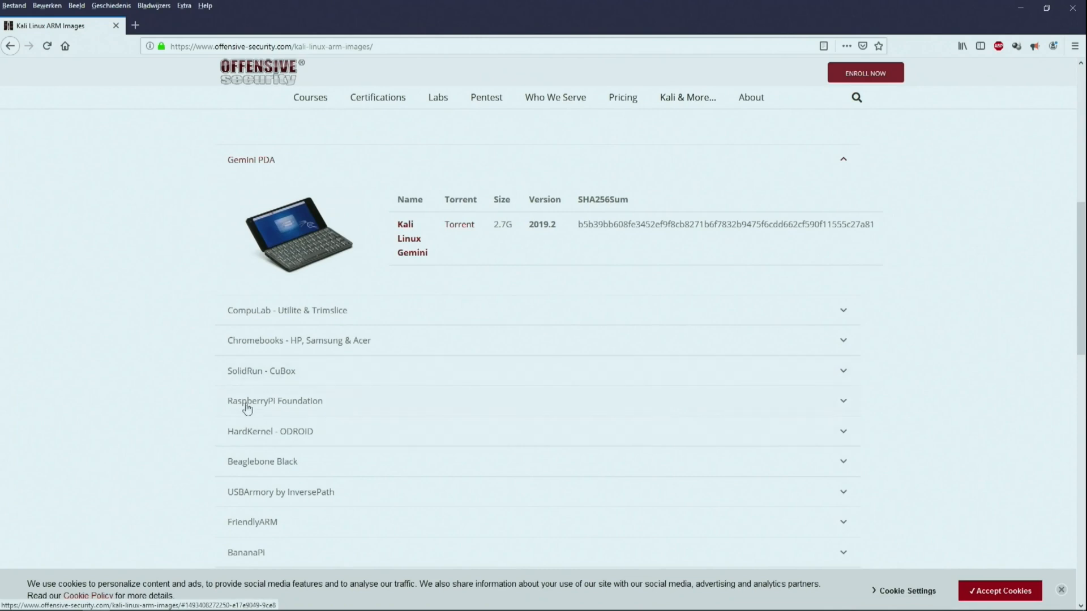
pyautogui.click(274, 401)
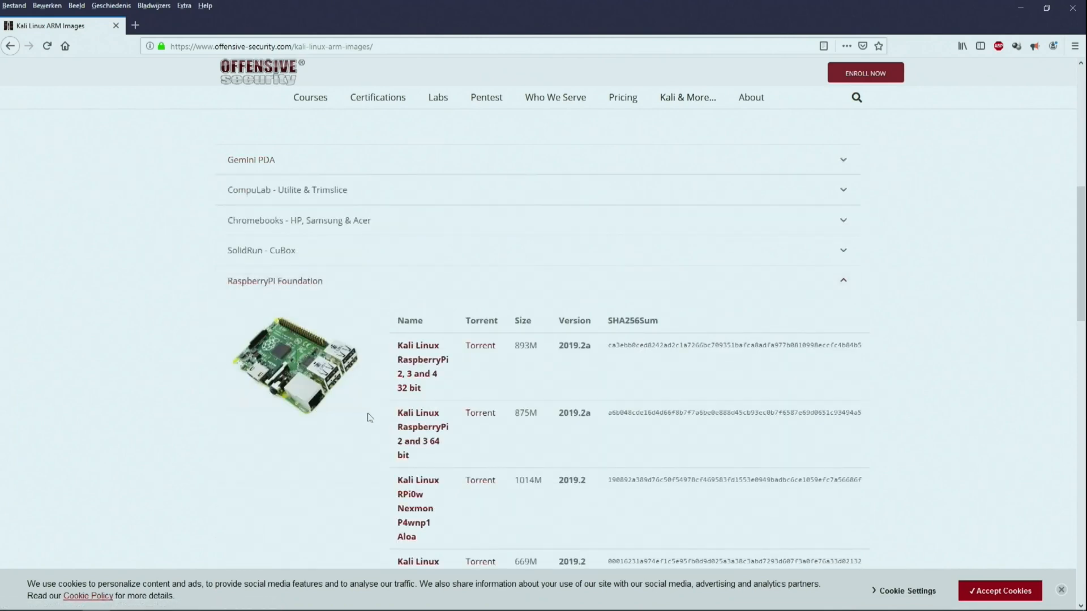
pyautogui.scroll(-3)
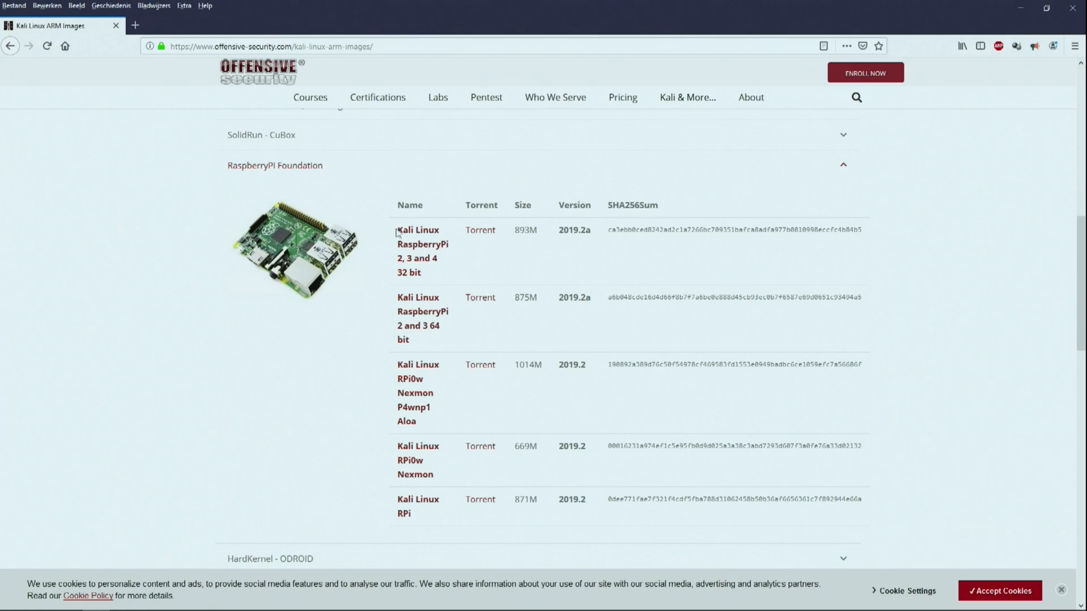
pyautogui.moveTo(396, 230); pyautogui.dragTo(440, 262)
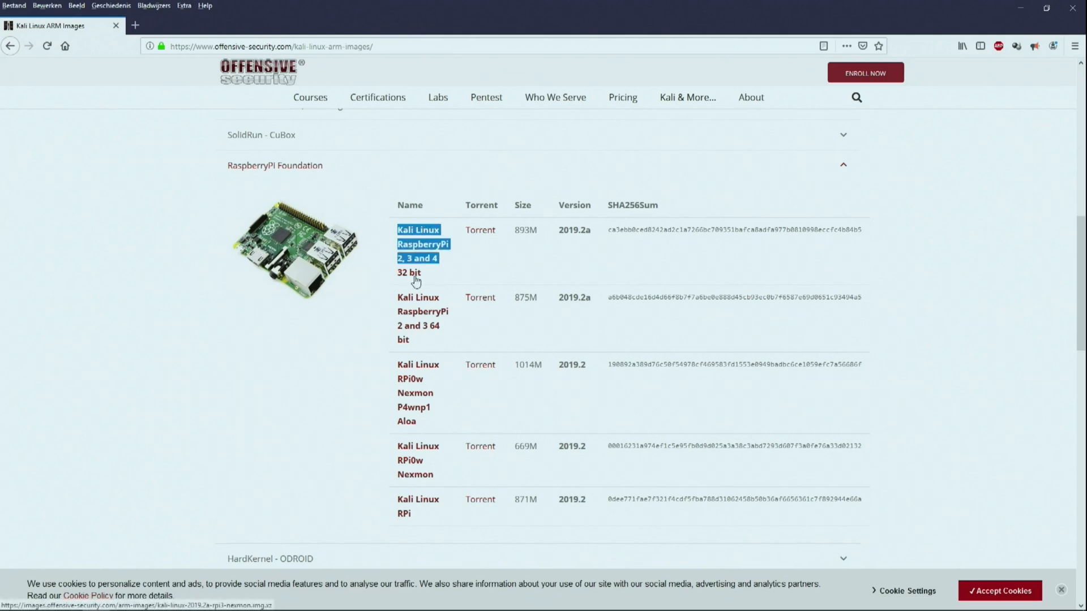
pyautogui.moveTo(392, 300)
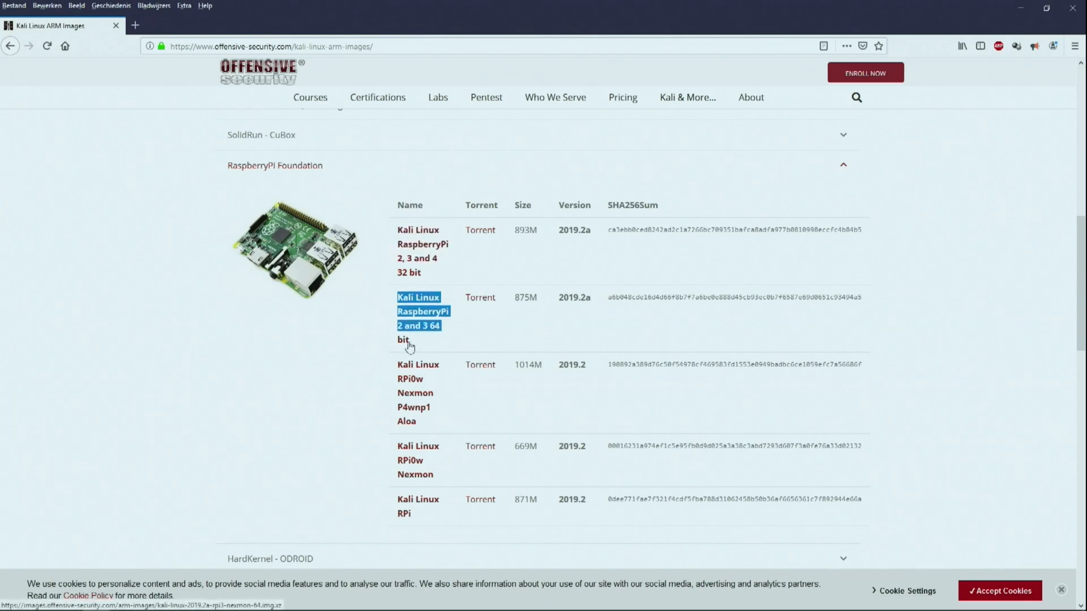
pyautogui.moveTo(651, 301)
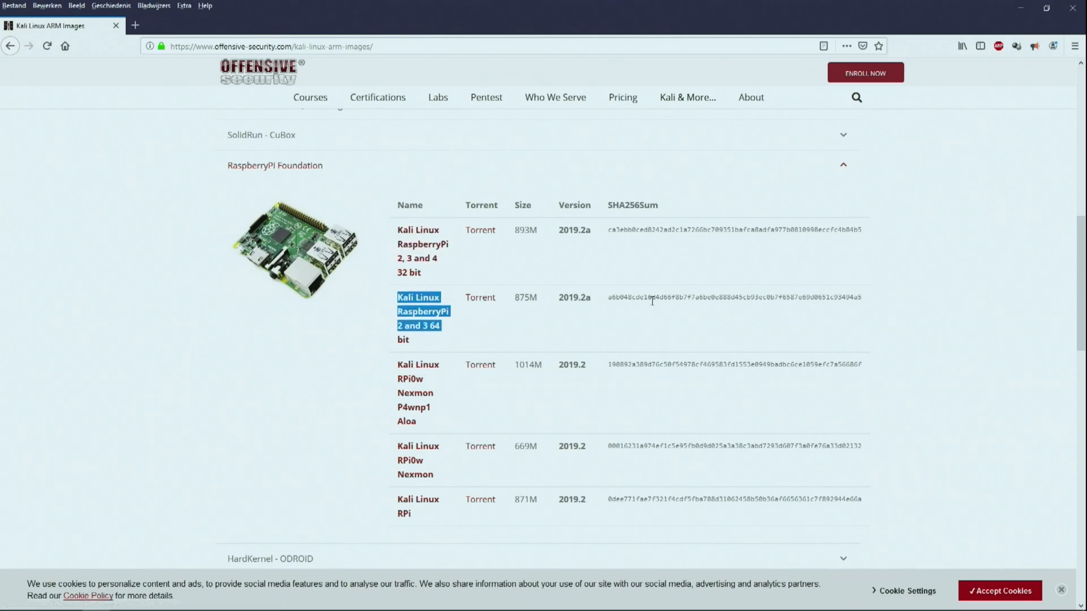
pyautogui.moveTo(476, 235)
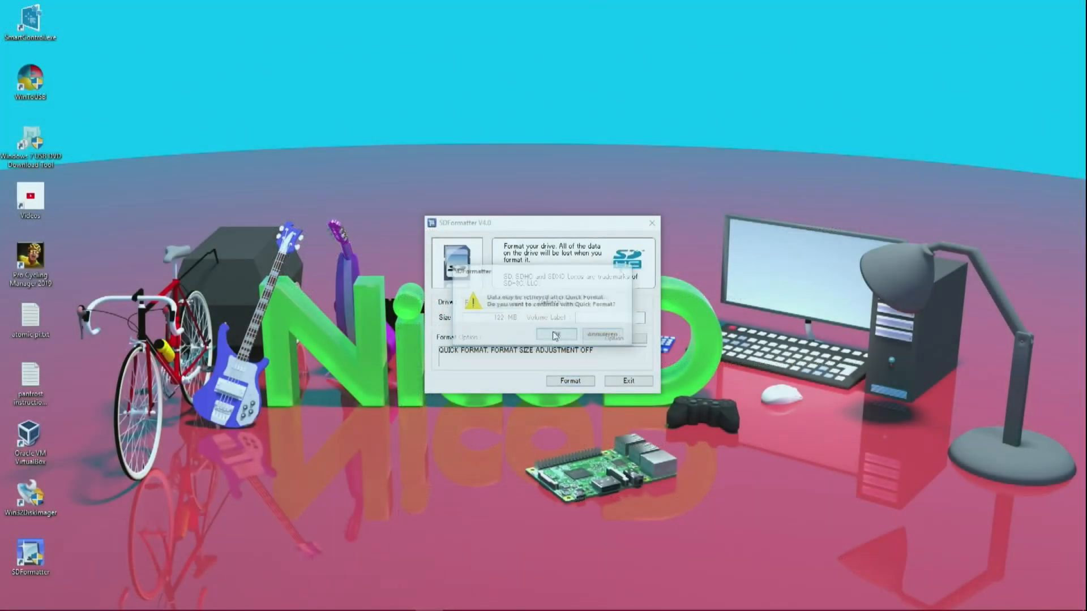
# Dismiss the format errors, set volume label 'kali', and quick-format the 14.7 GB card.
pyautogui.click(555, 335)
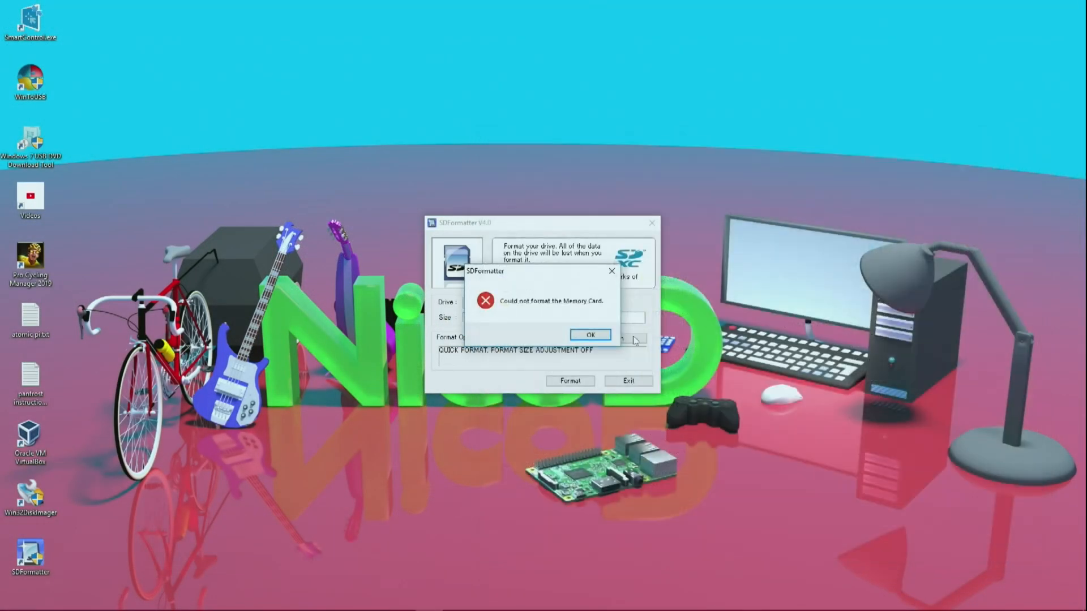
pyautogui.click(589, 334)
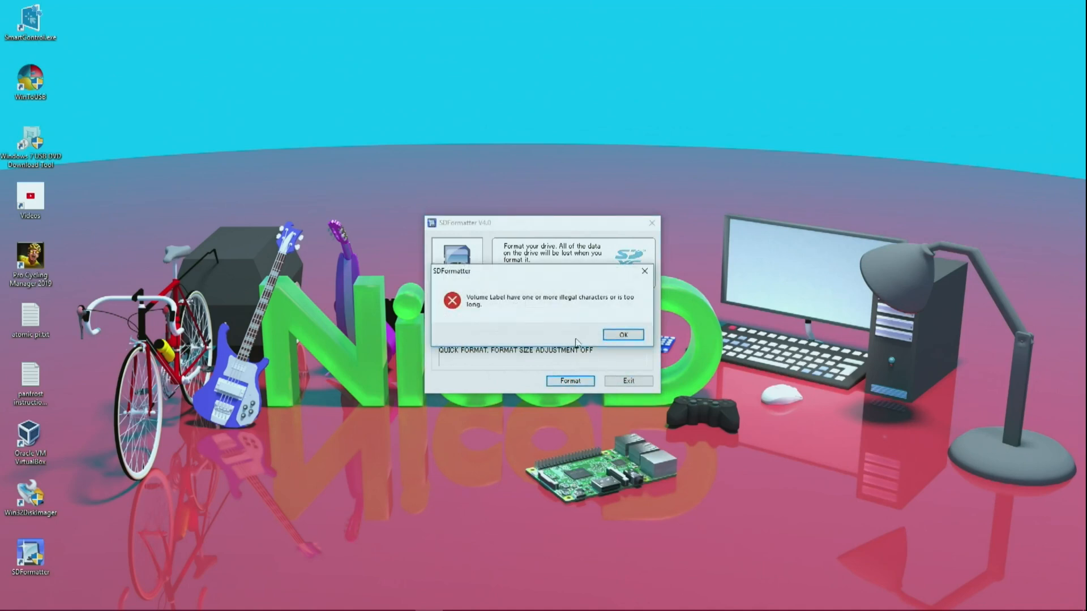
pyautogui.click(622, 335)
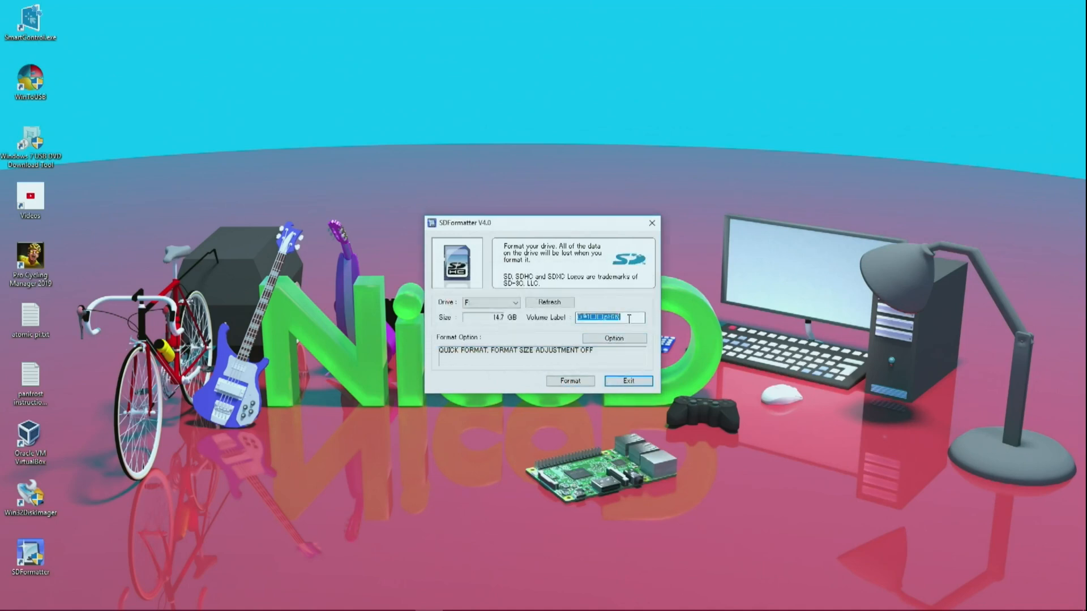
pyautogui.write('kali')
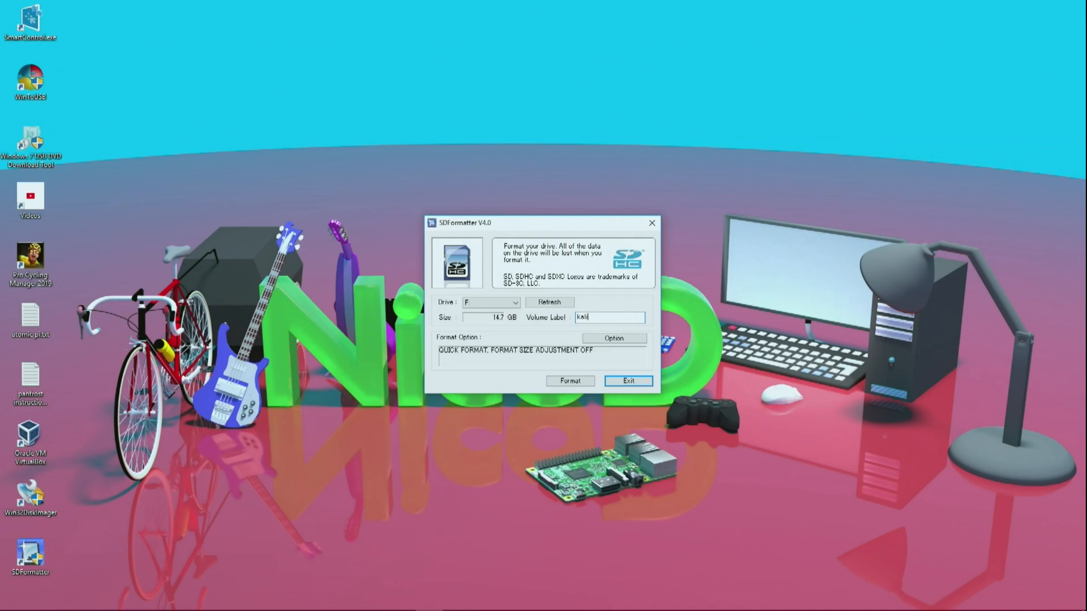
pyautogui.click(570, 380)
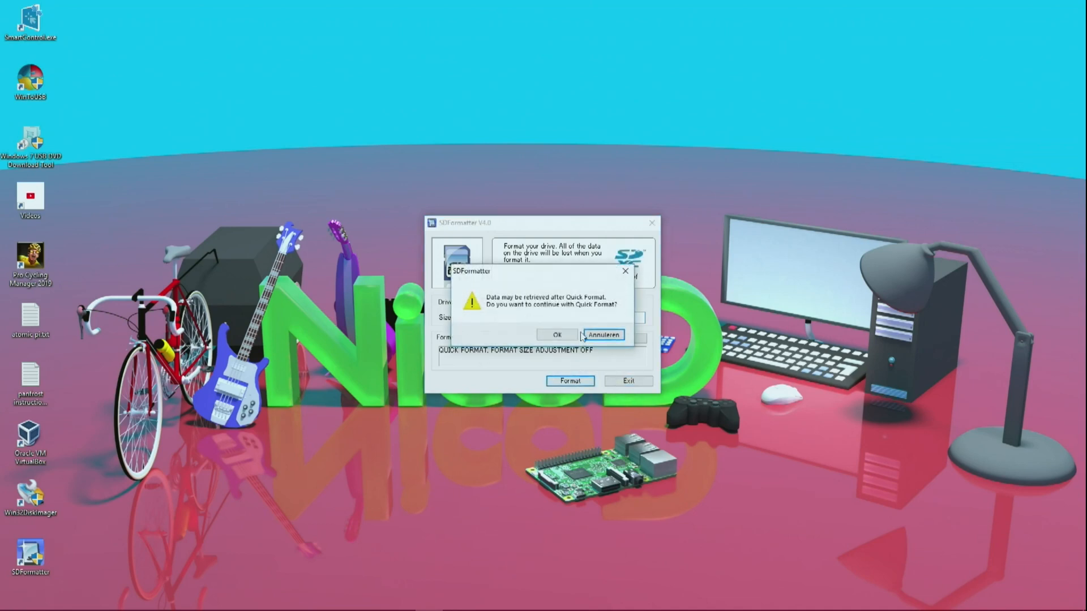
pyautogui.click(557, 335)
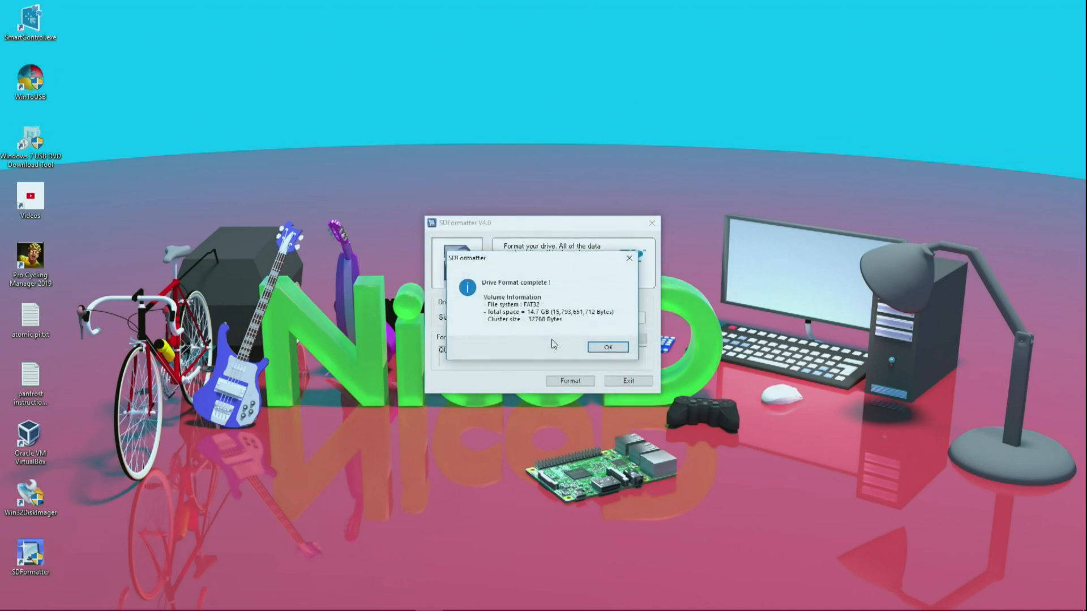
pyautogui.click(606, 346)
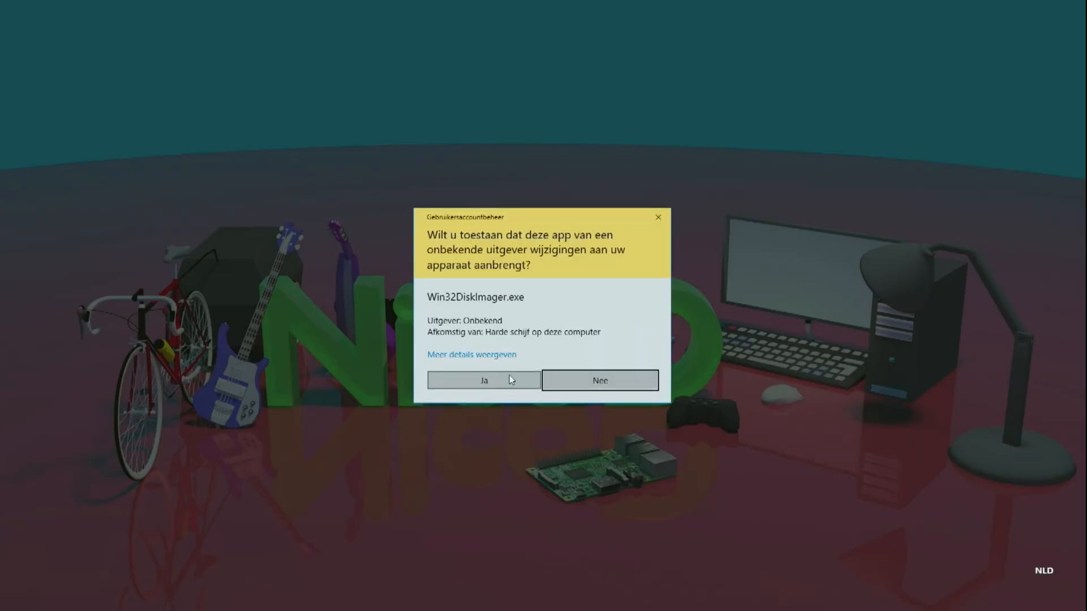
# Pick the kali-linux-2019.2a-rpi3-nexmon image from Downloads and write it to drive F:.
pyautogui.click(482, 380)
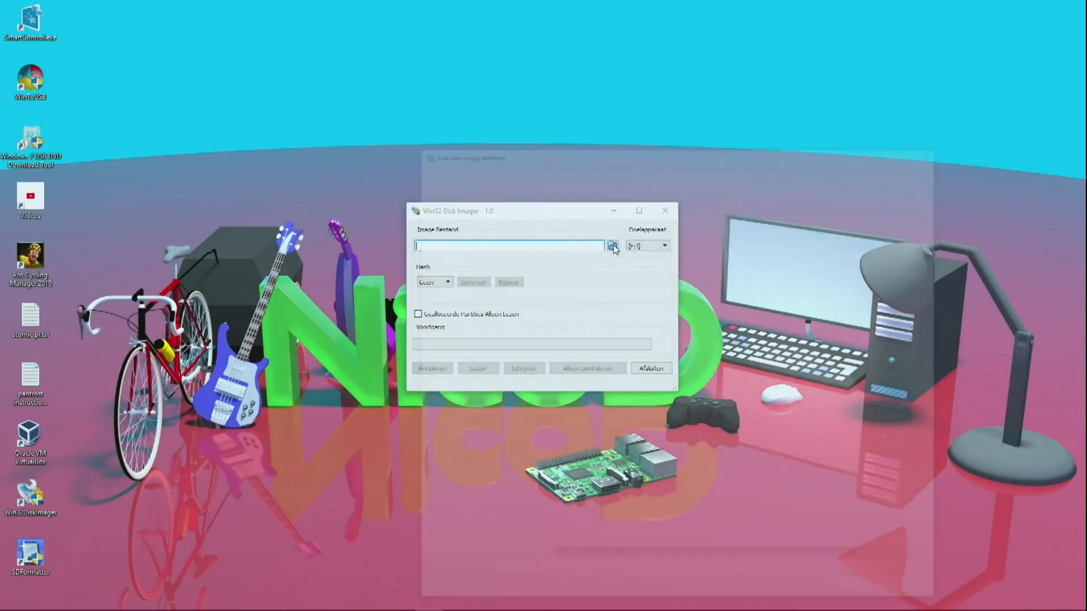
pyautogui.click(611, 247)
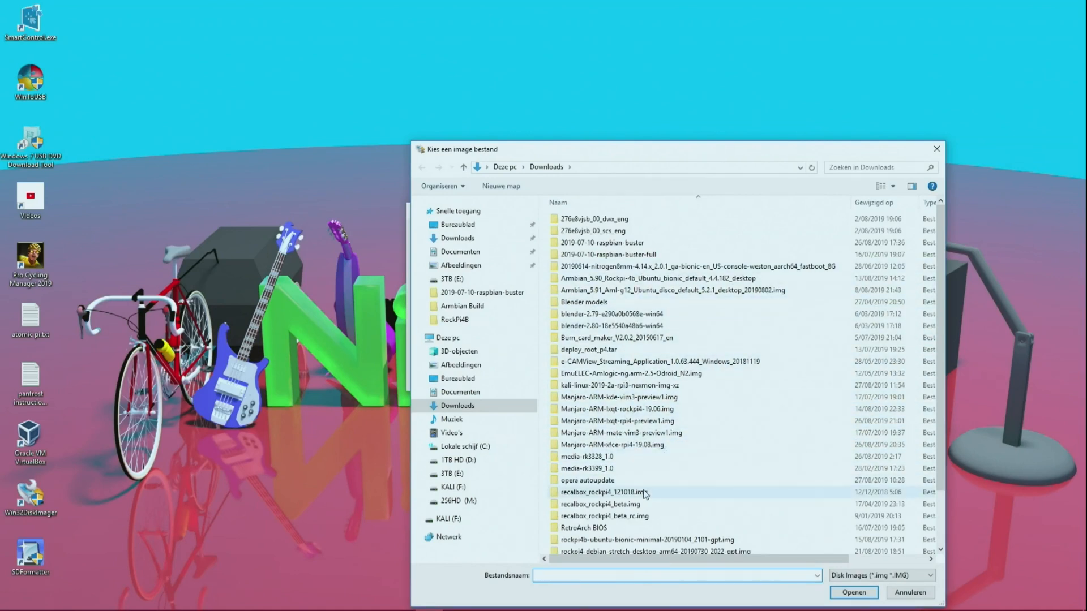
pyautogui.write('k')
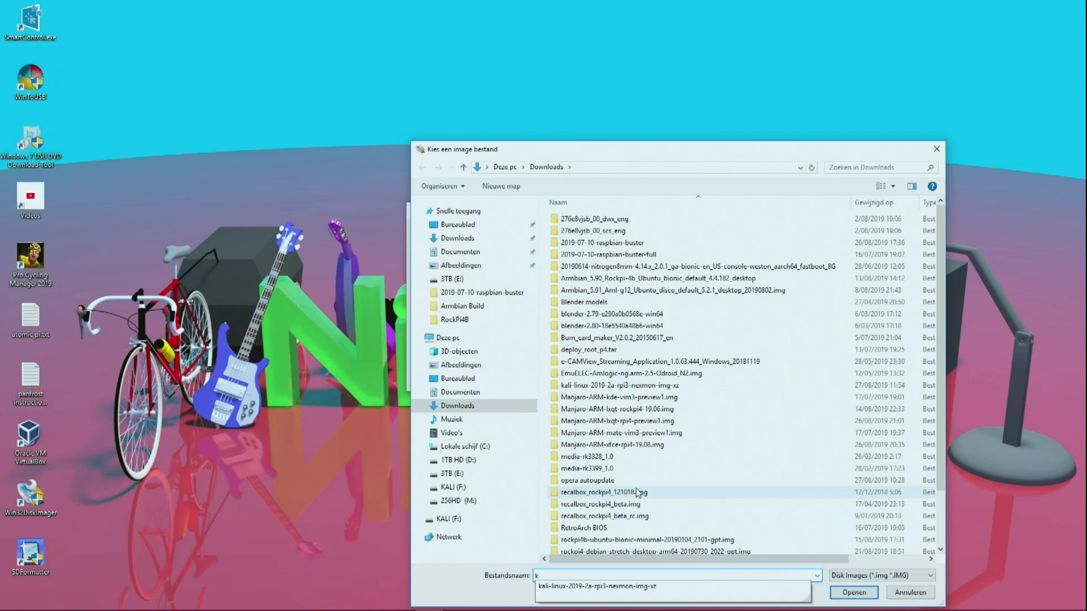
pyautogui.scroll(-3)
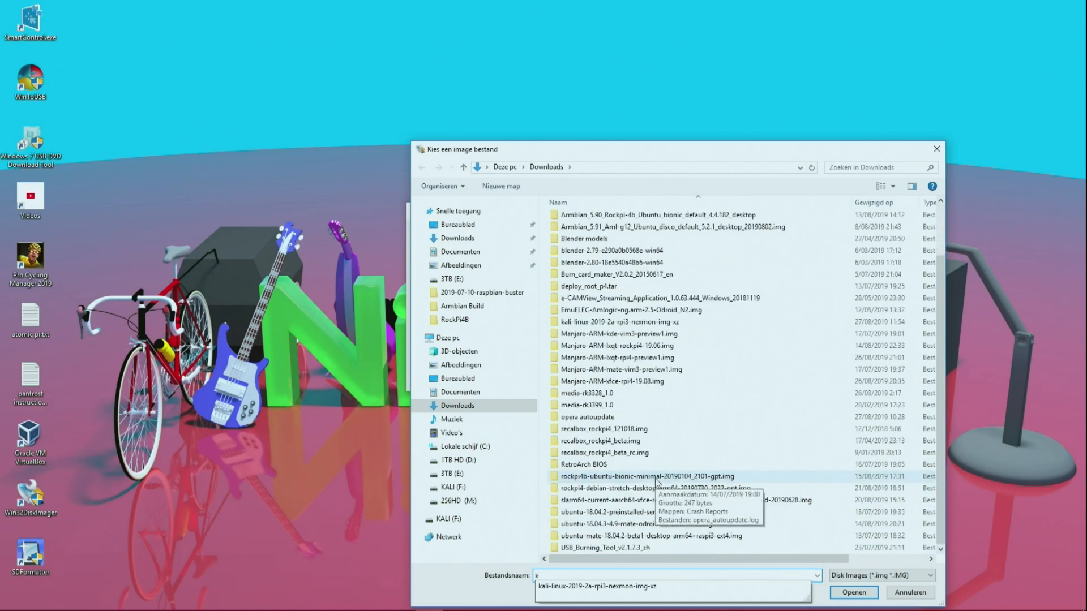
pyautogui.click(614, 322)
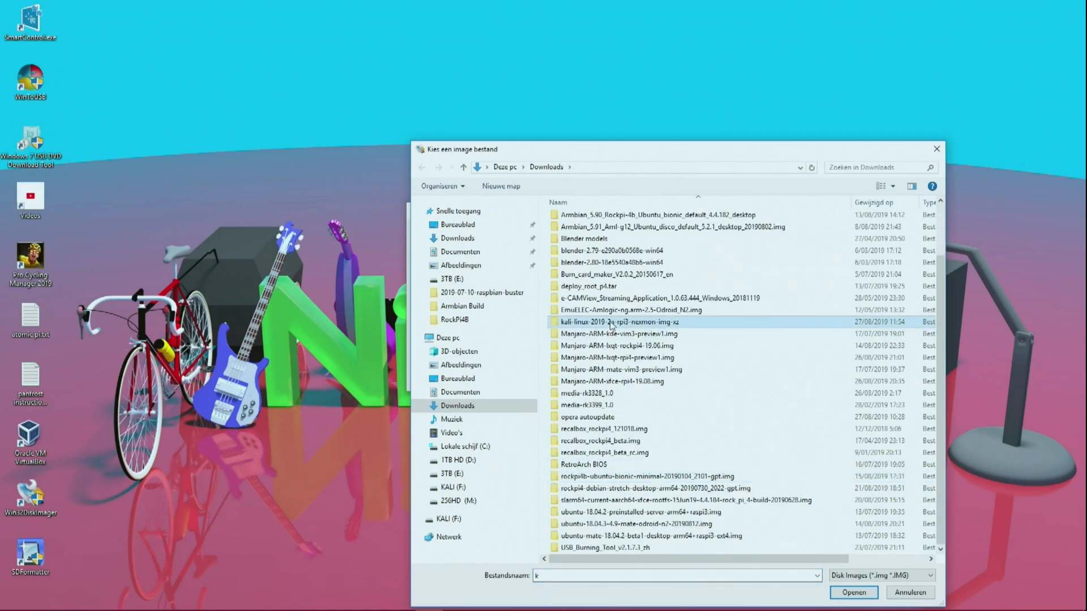
pyautogui.doubleClick(611, 322)
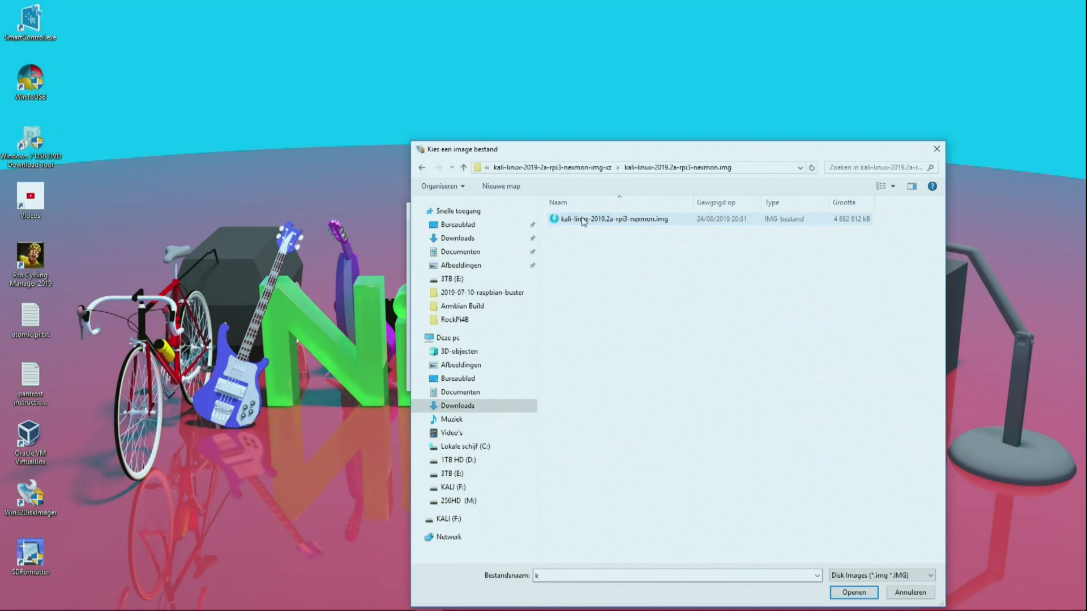
pyautogui.click(854, 592)
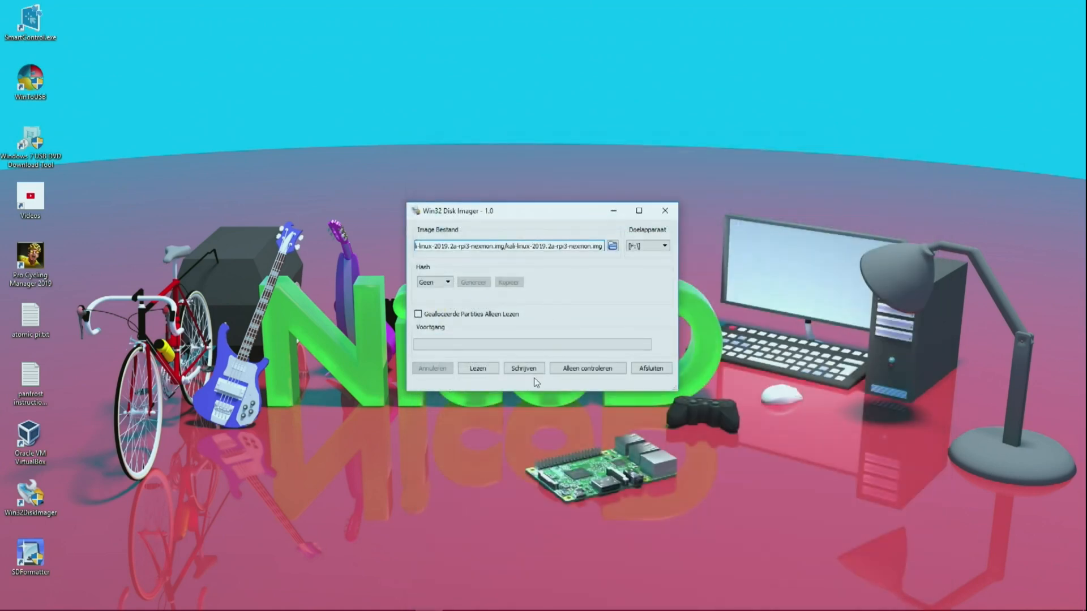
pyautogui.click(523, 368)
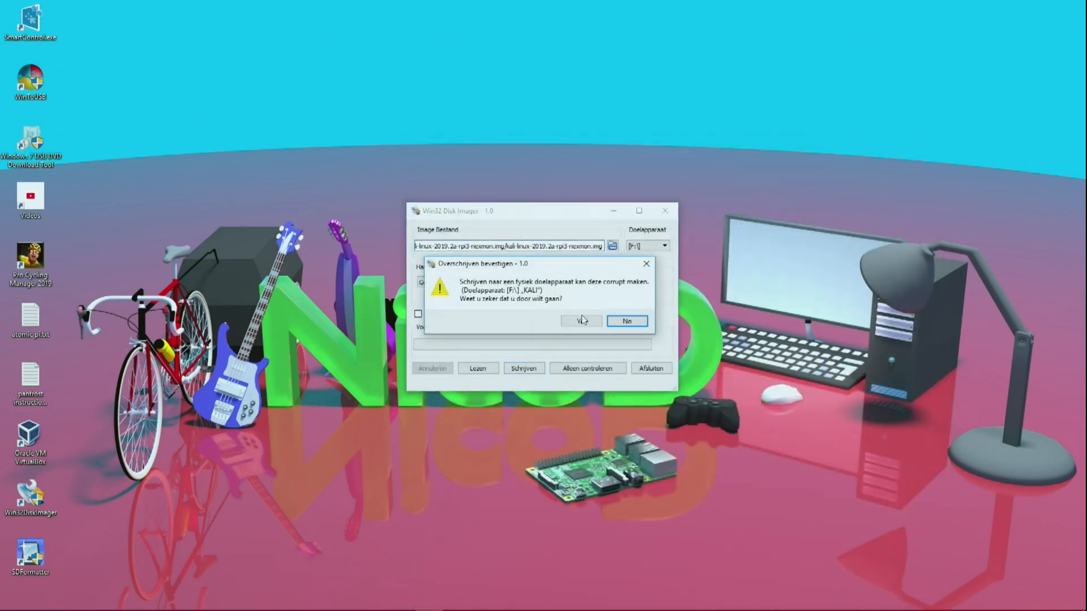
pyautogui.click(581, 320)
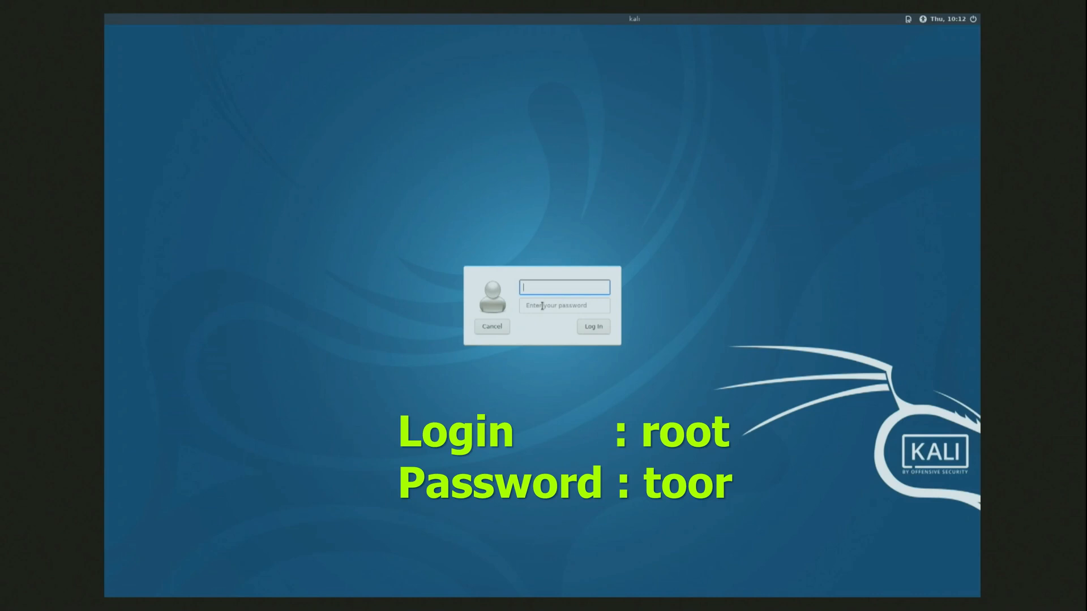
pyautogui.write('root')
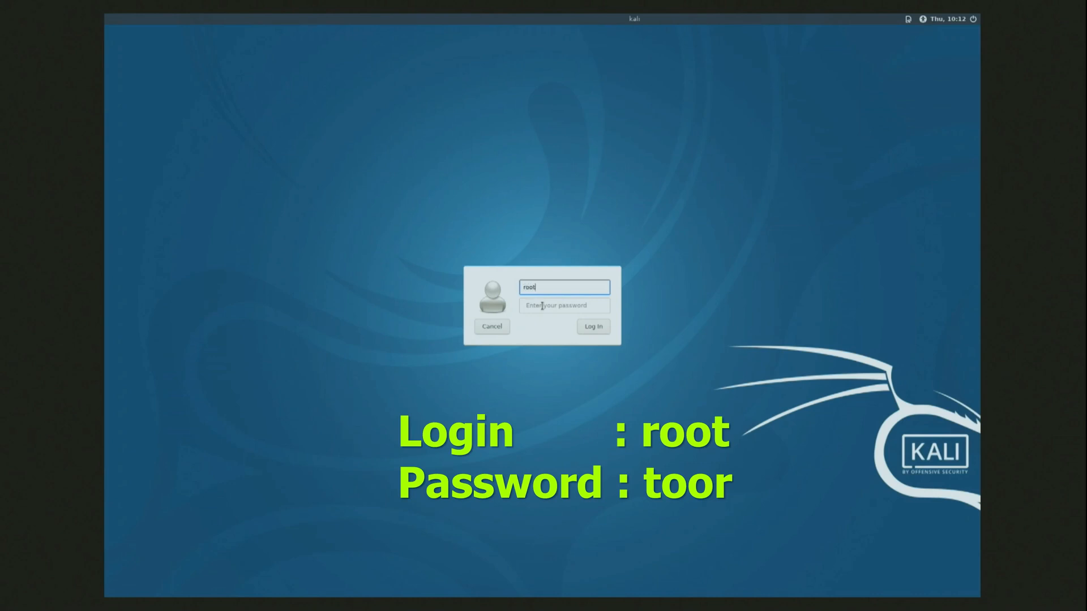
pyautogui.click(564, 305)
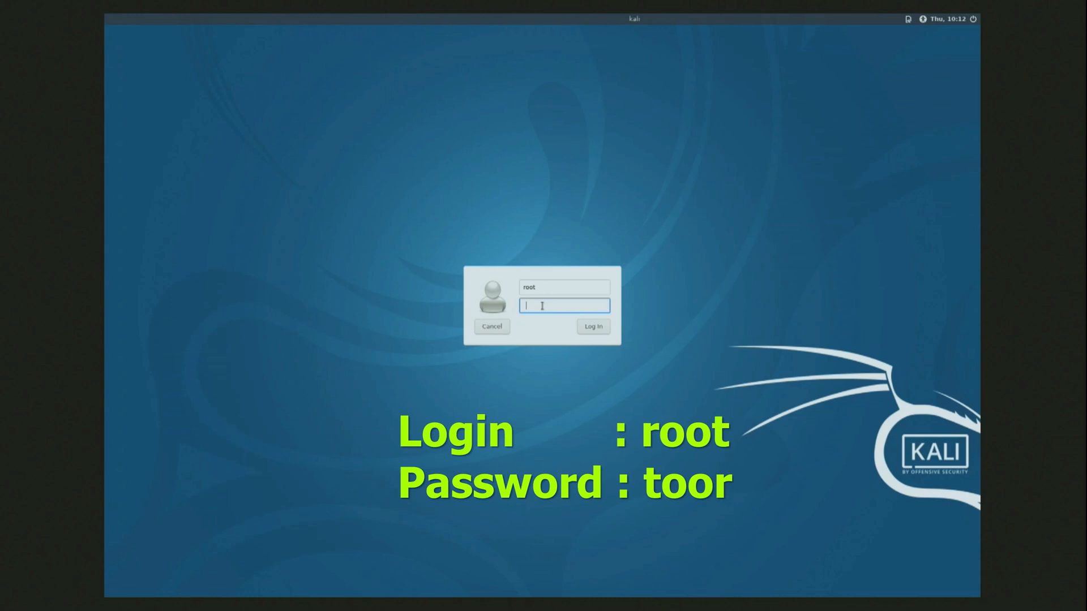
pyautogui.write('toor')
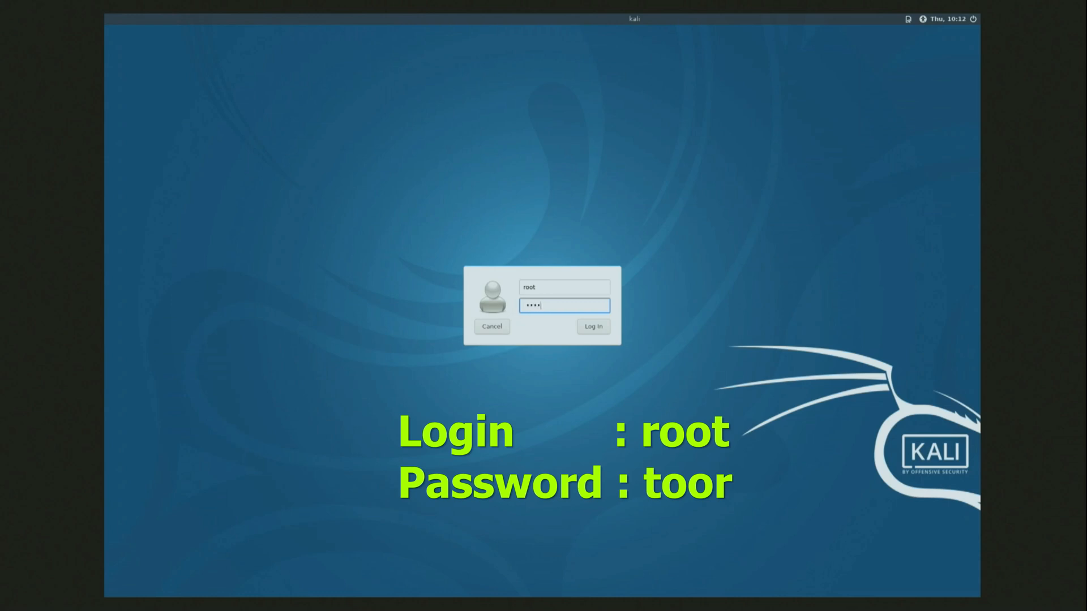
pyautogui.click(593, 326)
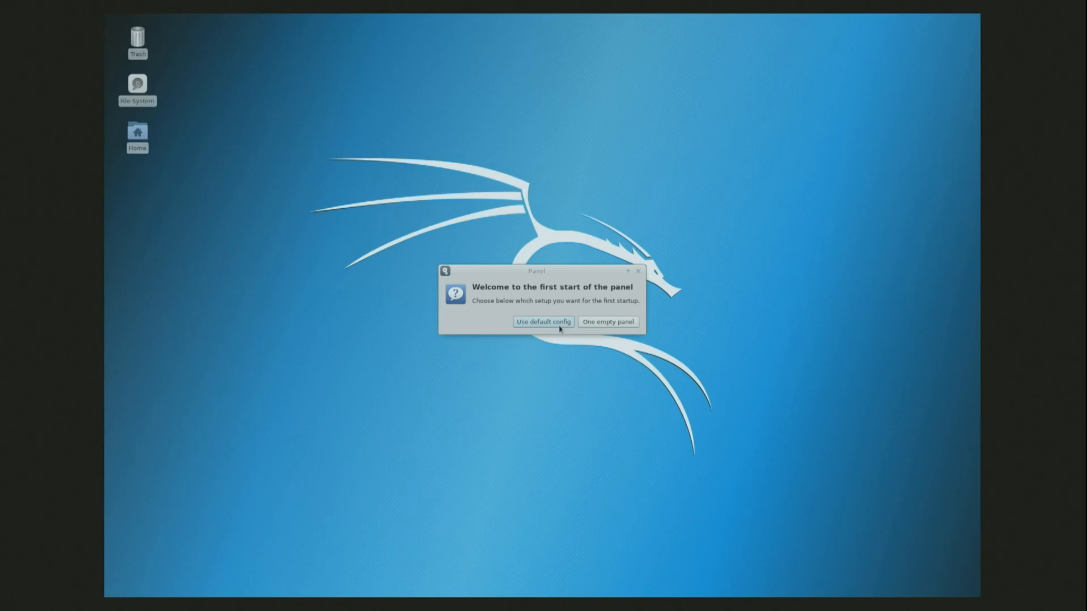
pyautogui.click(544, 321)
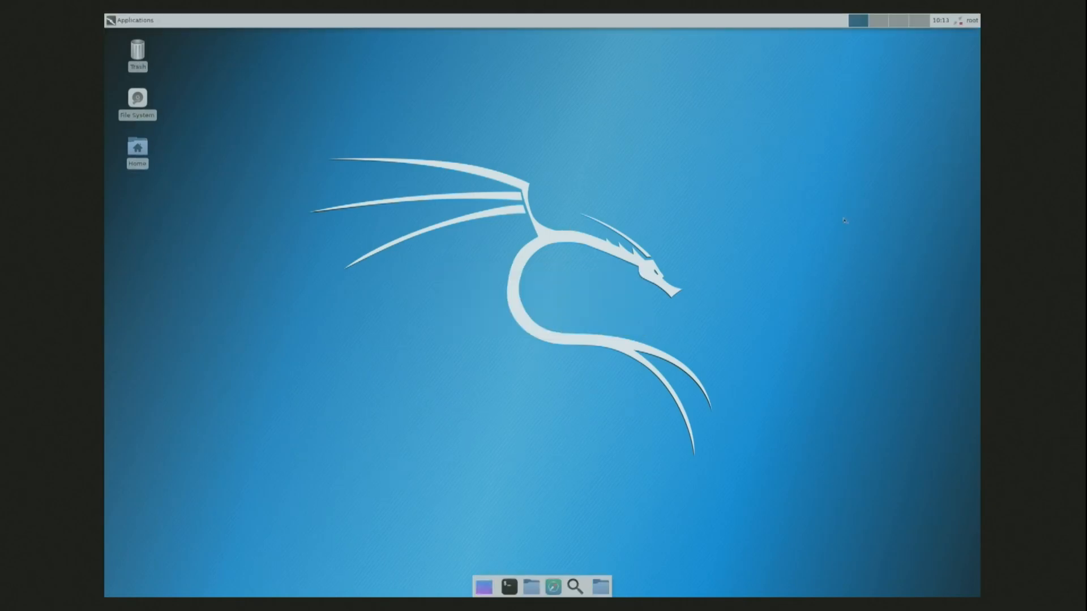
pyautogui.click(960, 20)
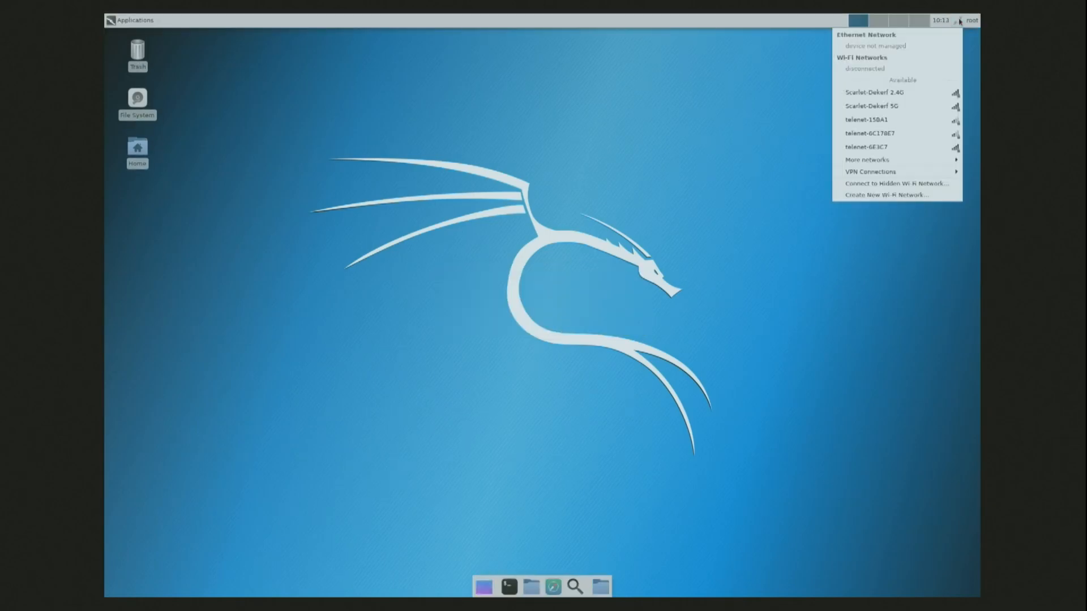
pyautogui.click(655, 230)
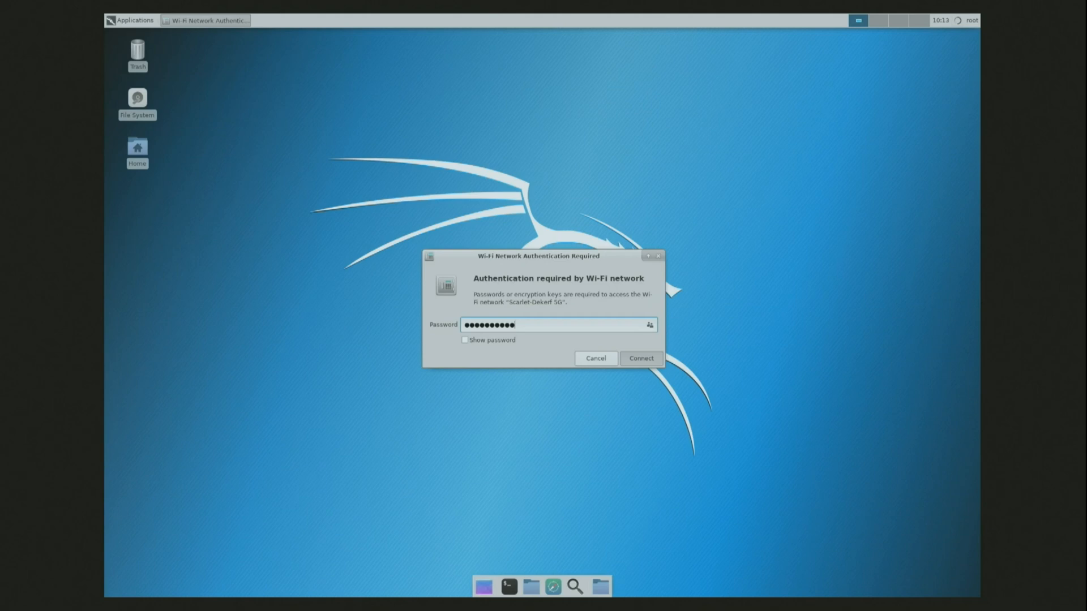
pyautogui.click(640, 358)
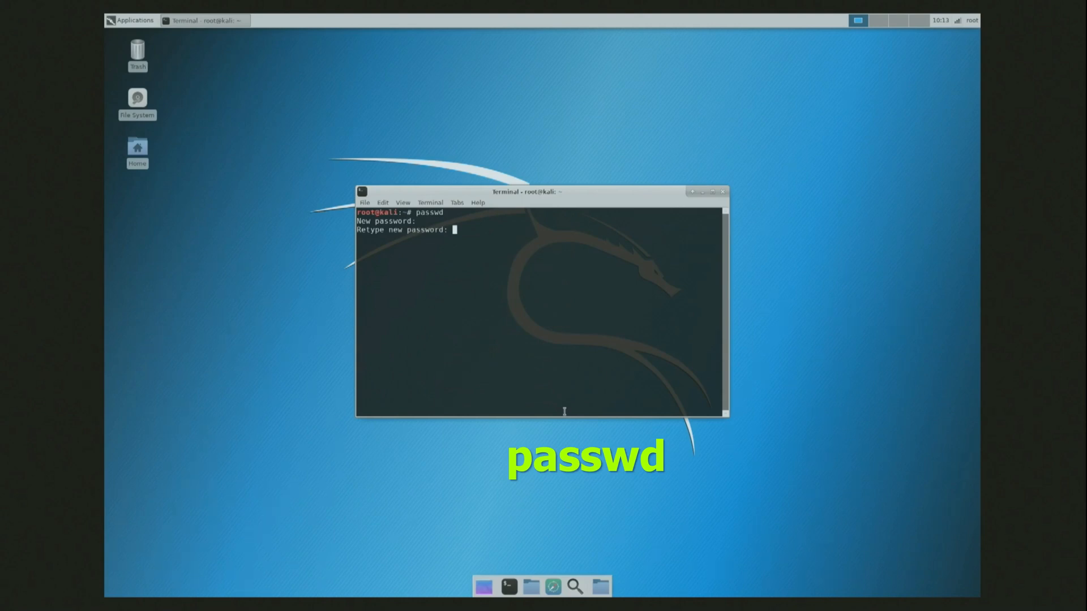
# Confirm root's new password and create user nicod with home directory /nicod.
pyautogui.press('Return')
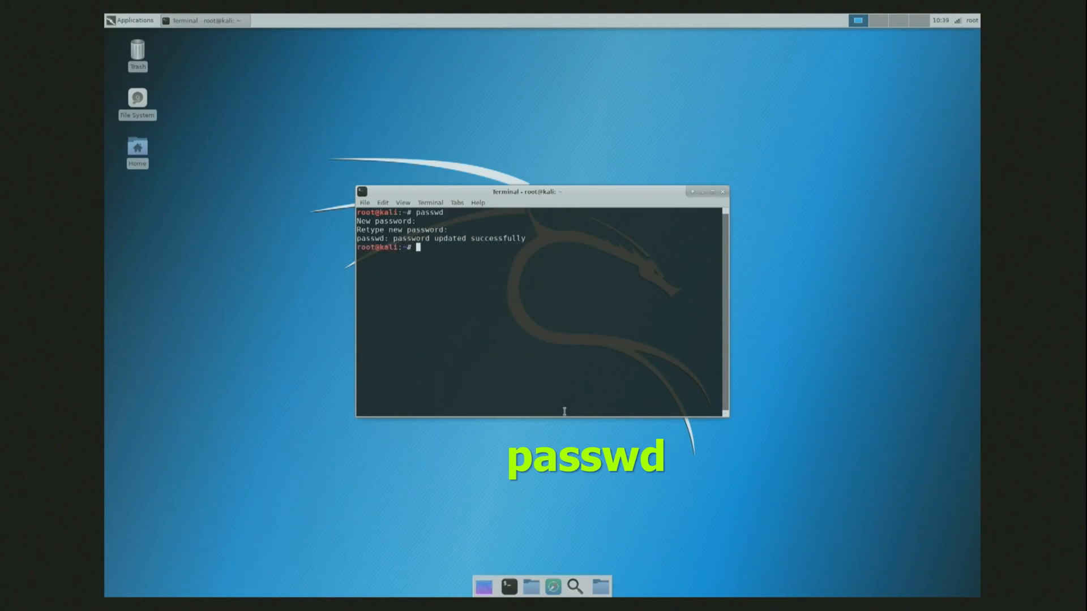
pyautogui.write('add')
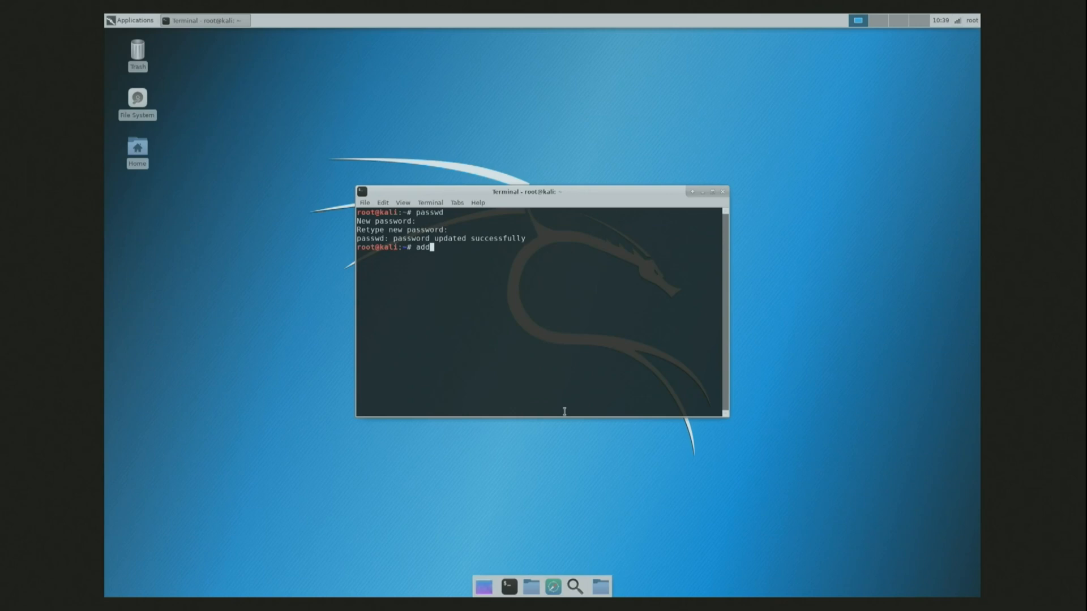
pyautogui.write('user --home')
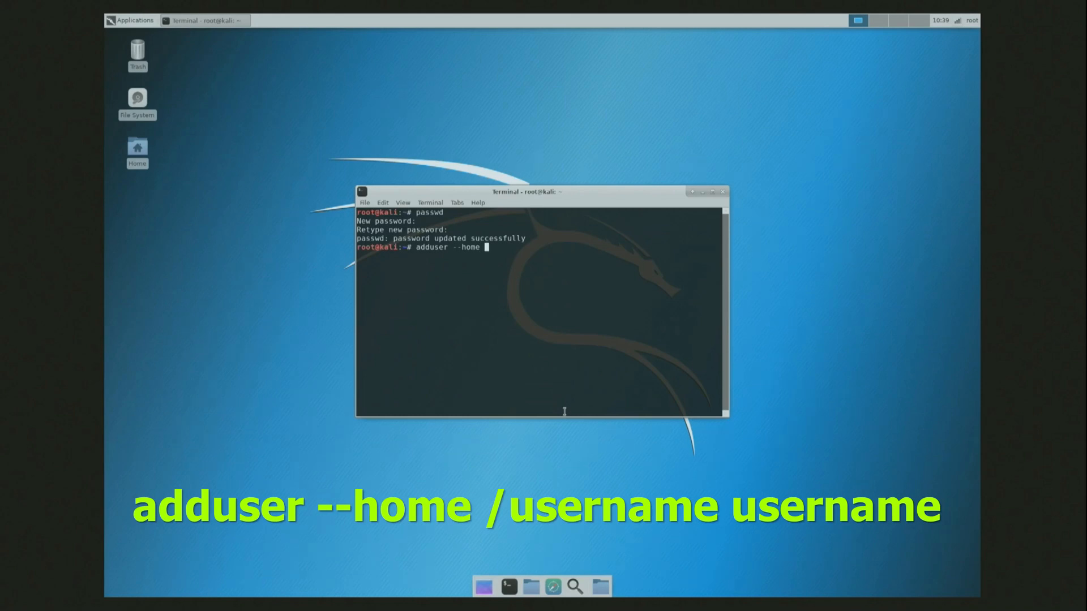
pyautogui.write('/nicod')
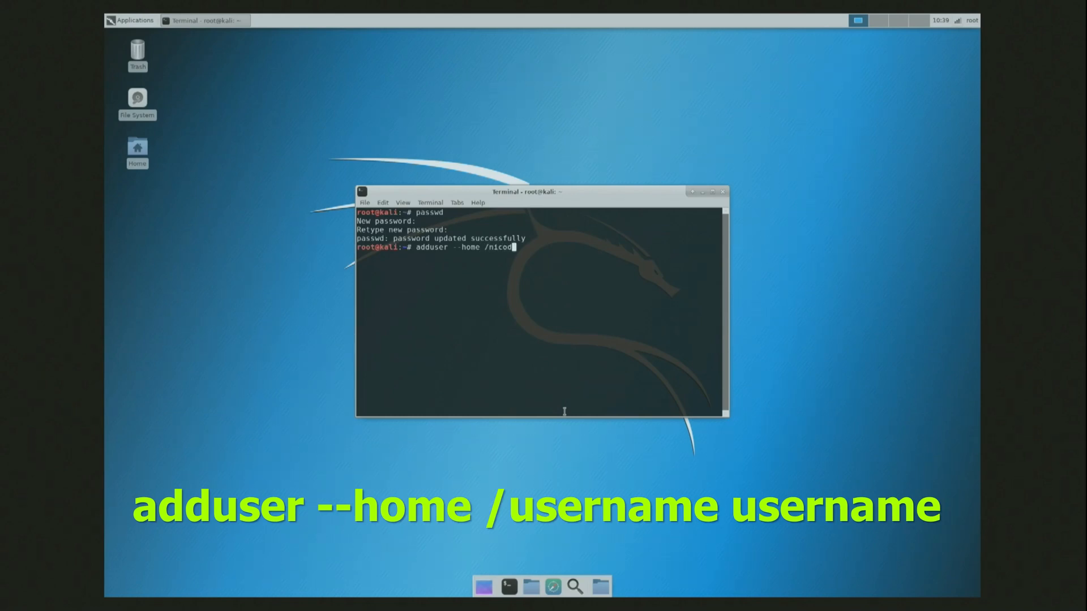
pyautogui.write('nicod')
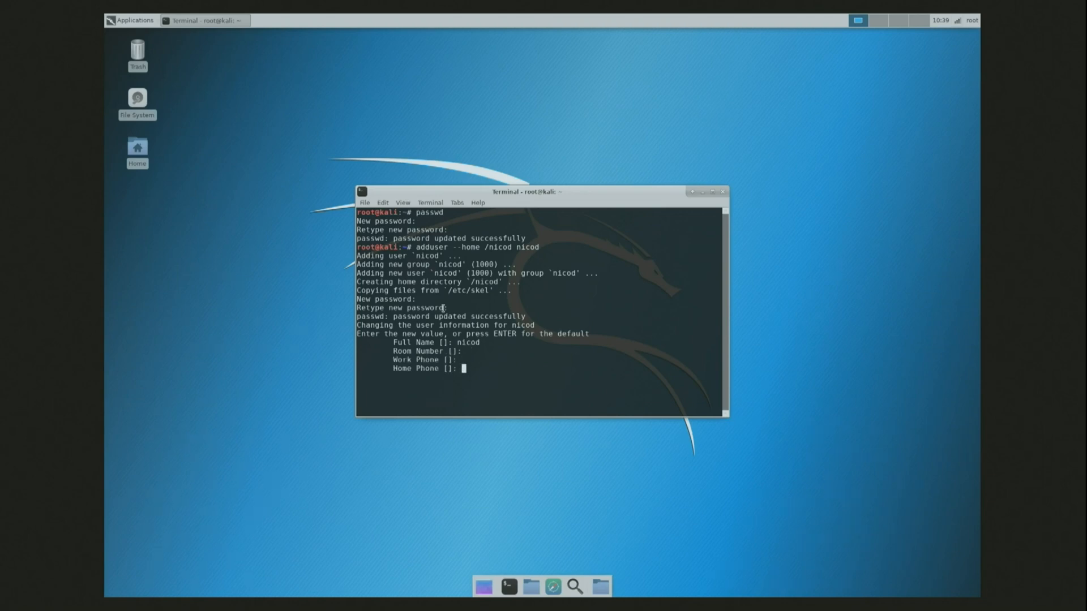
pyautogui.write('y')
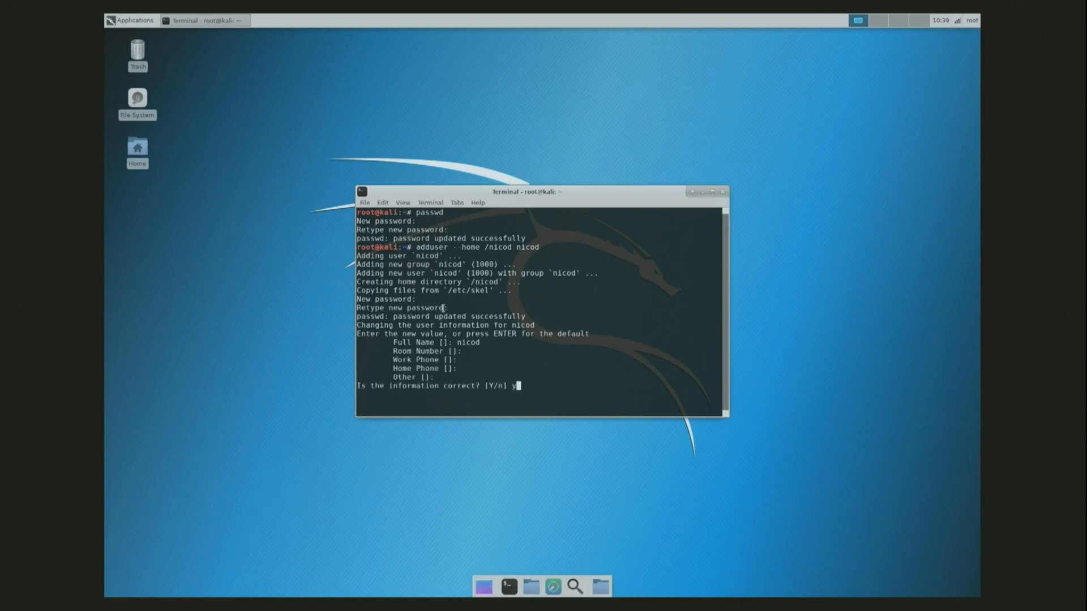
pyautogui.write('sudo')
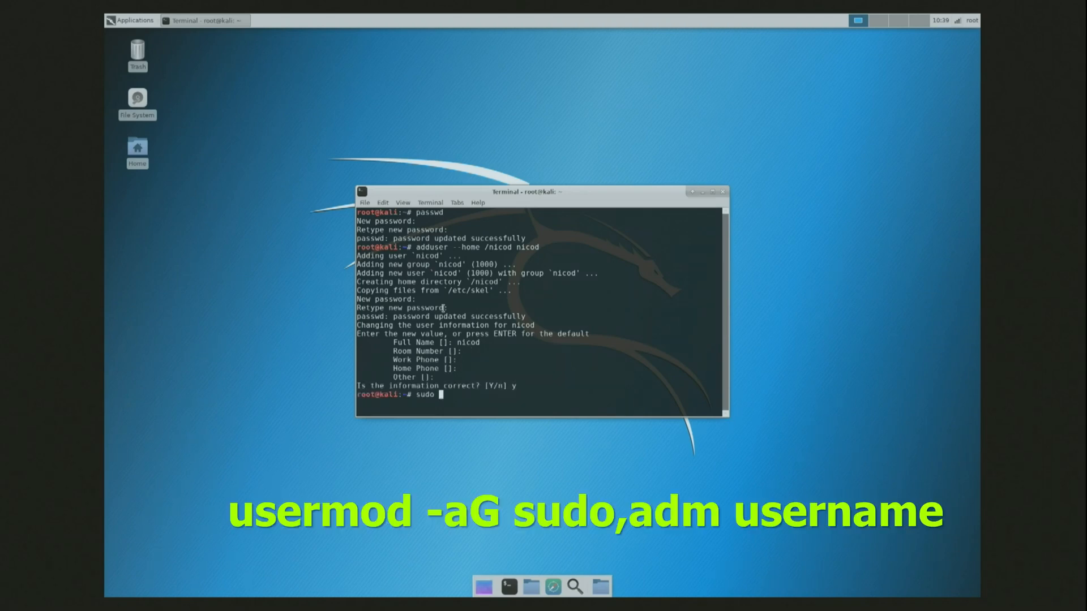
# Run usermod -aG sudo,adm nicod to give nicod sudo and adm membership.
pyautogui.write('usermod')
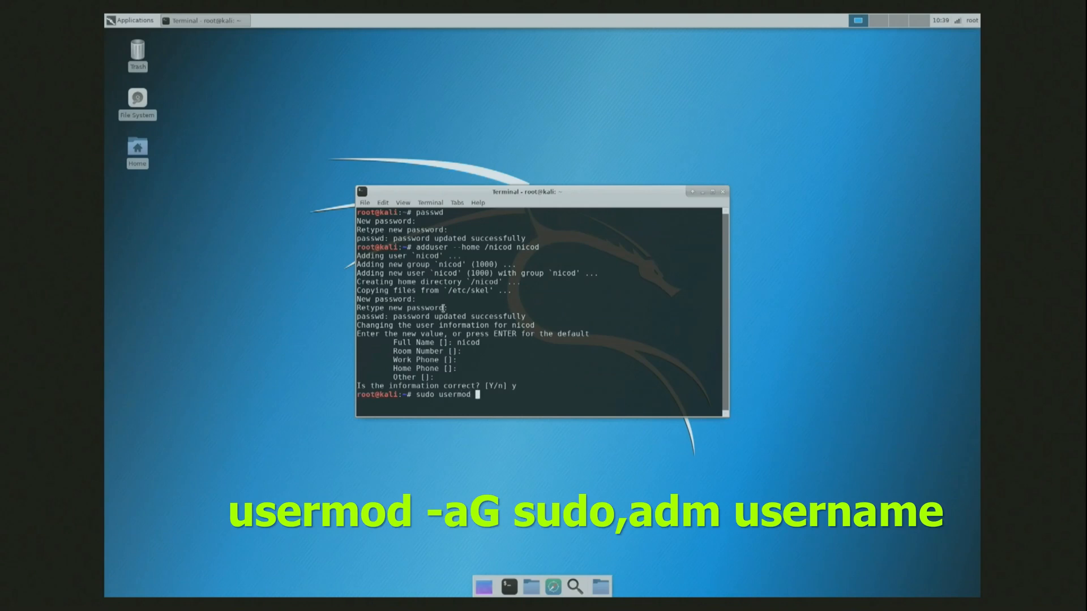
pyautogui.write('-aG')
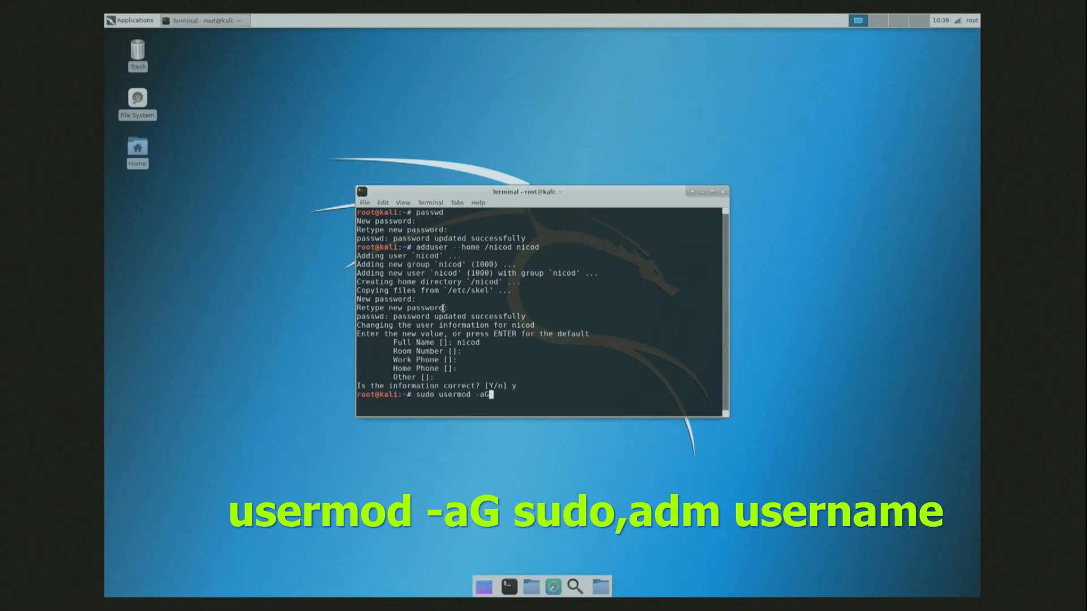
pyautogui.write('sudo,')
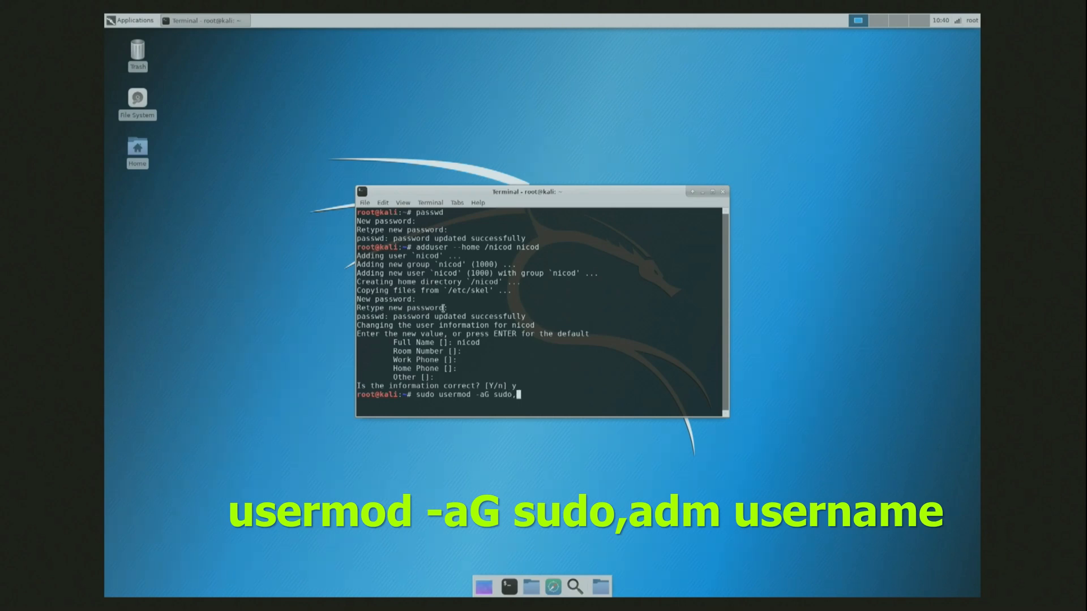
pyautogui.write('adm')
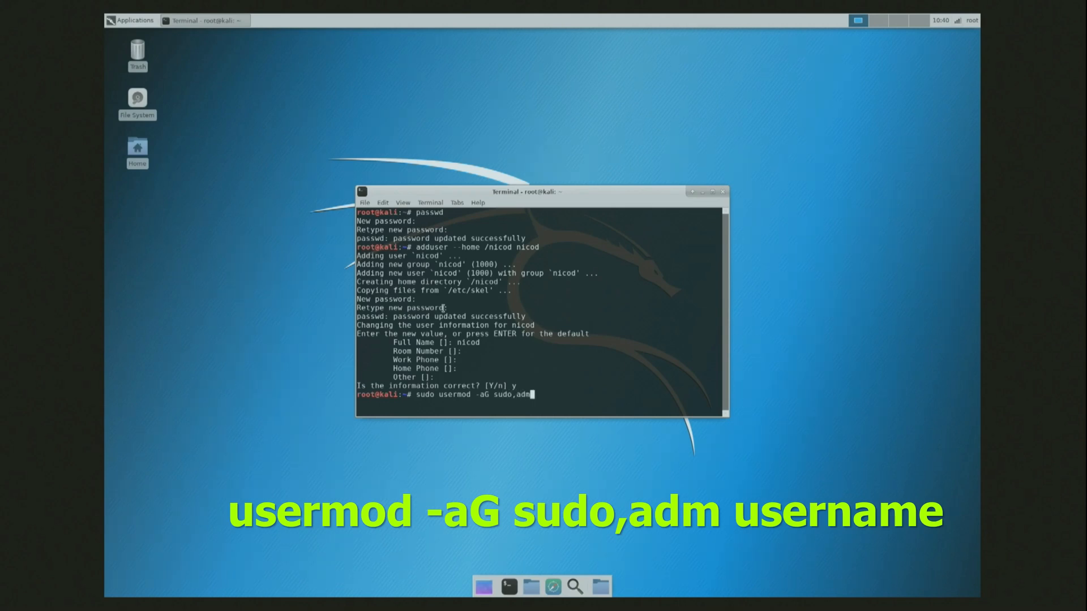
pyautogui.write('nicod')
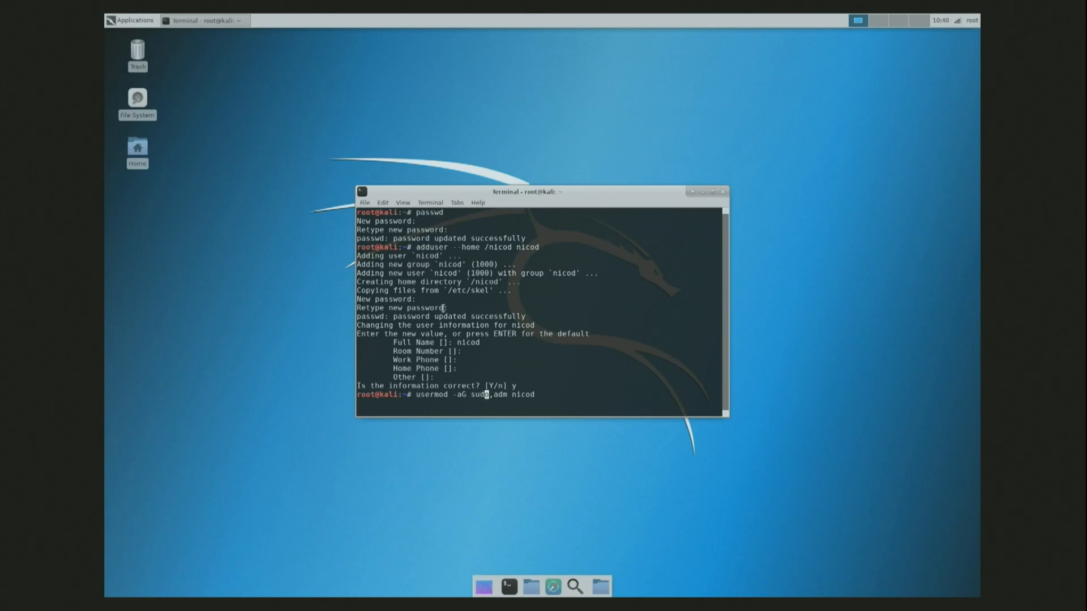
pyautogui.press('Return')
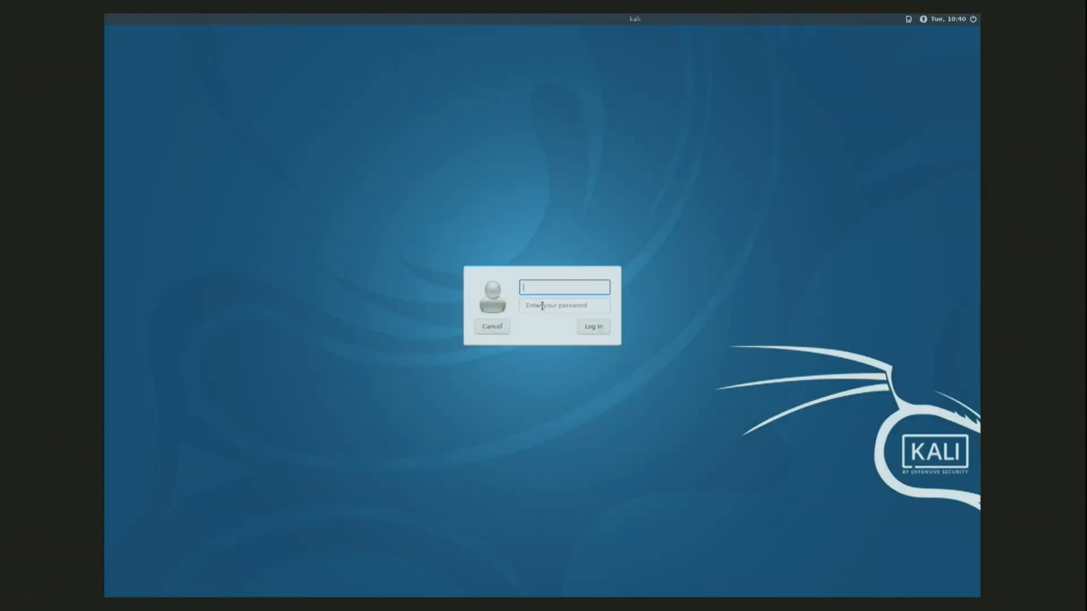
# Log in to Kali as nicod with its password.
pyautogui.write('nicod')
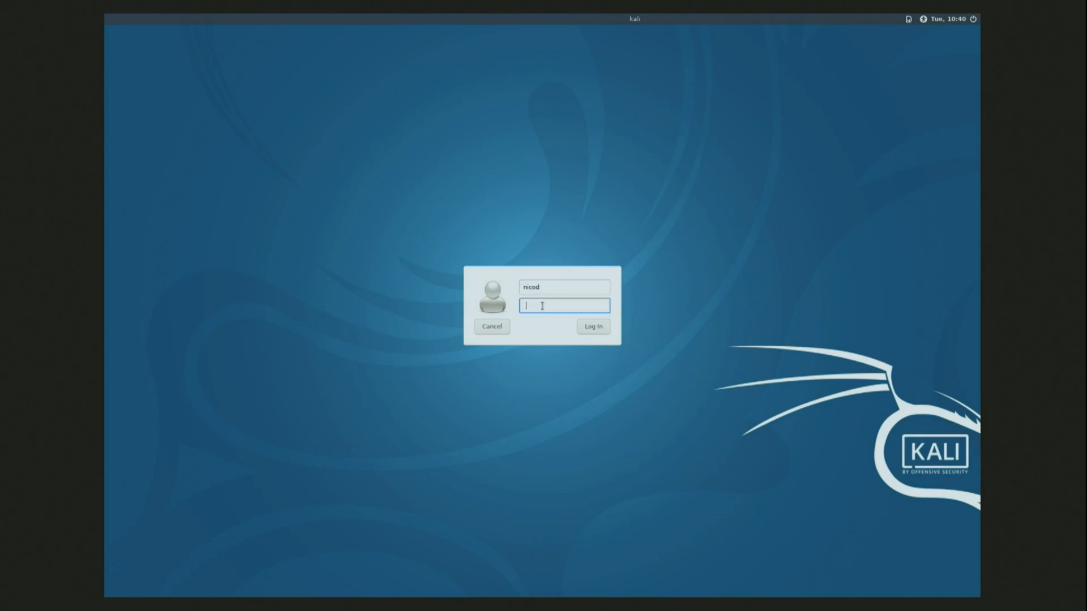
pyautogui.write('password')
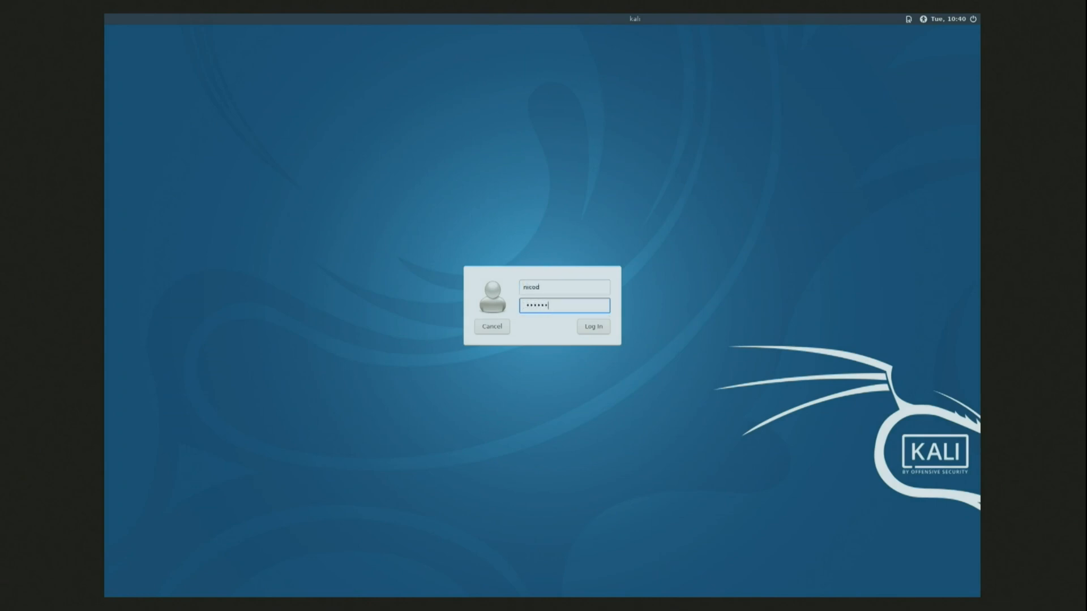
pyautogui.click(592, 326)
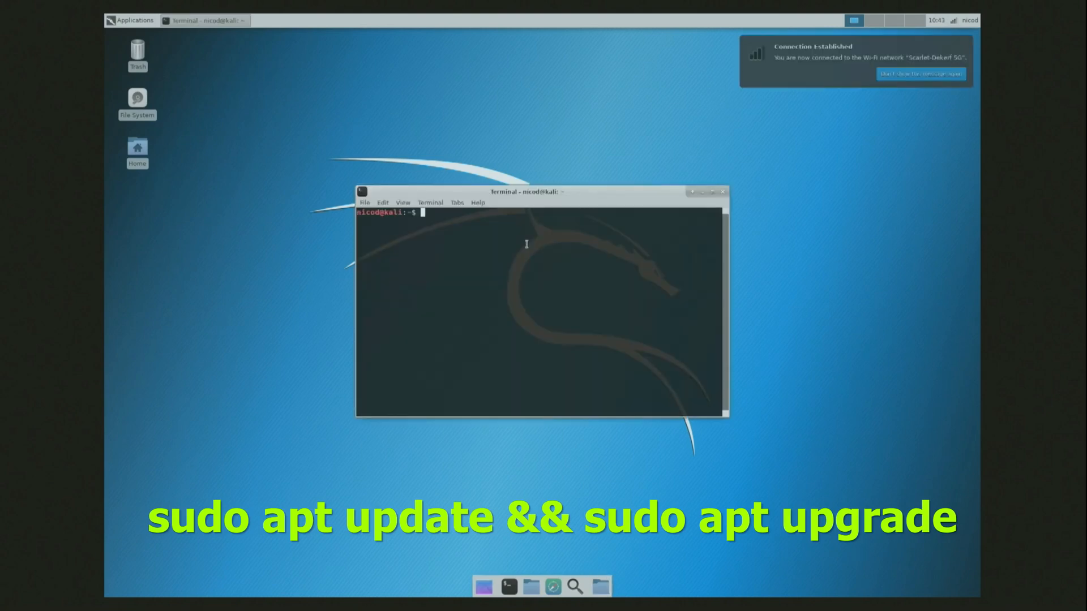
# Run sudo apt update and sudo apt upgrade to bring all packages up to date.
pyautogui.write('sudo apt update')
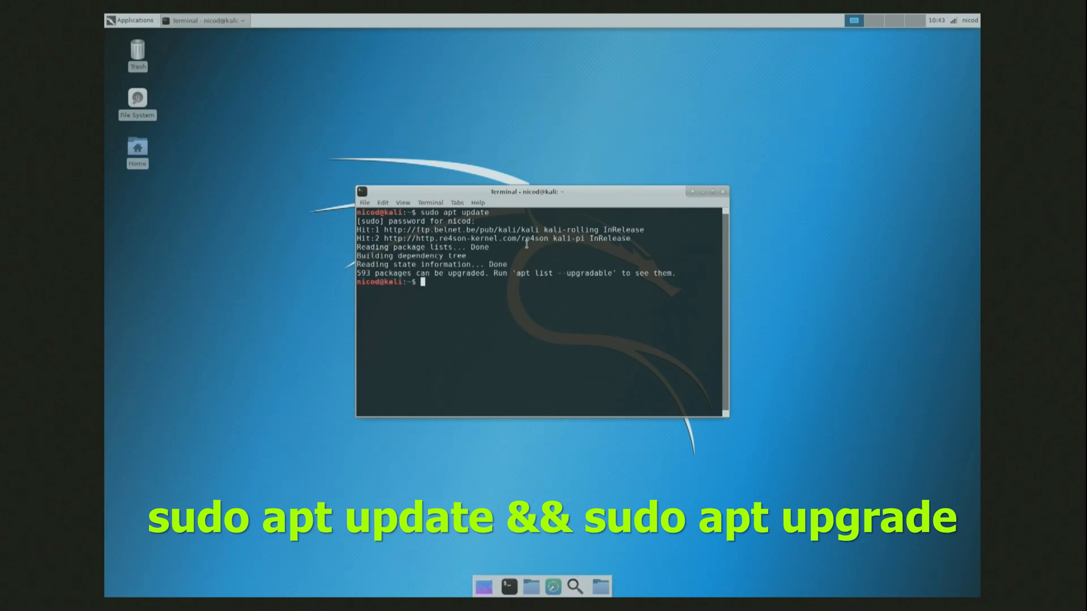
pyautogui.write('sudo apt upgrade')
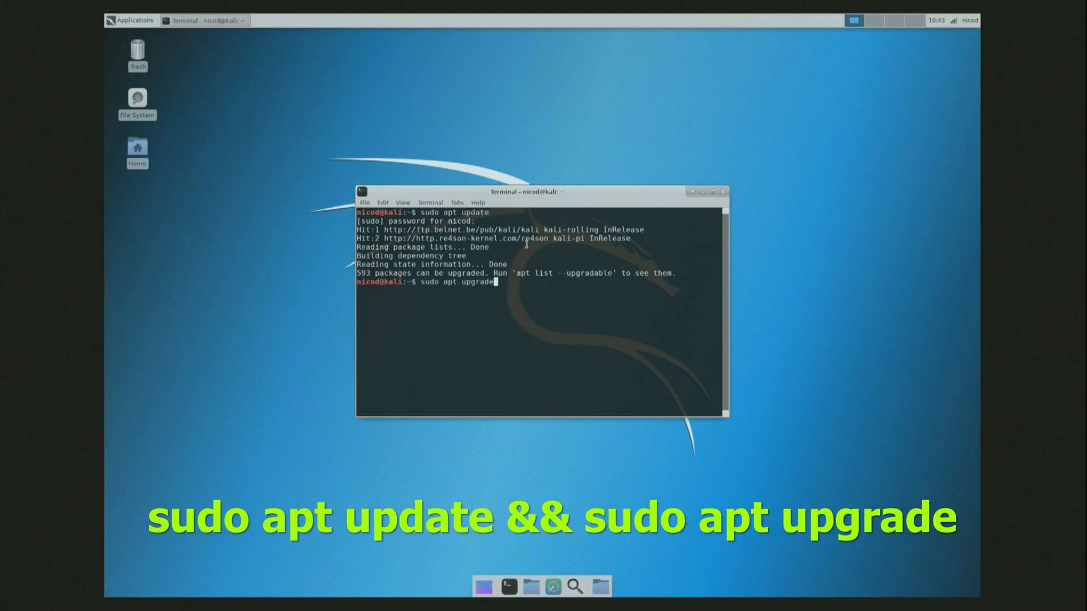
pyautogui.press('Return')
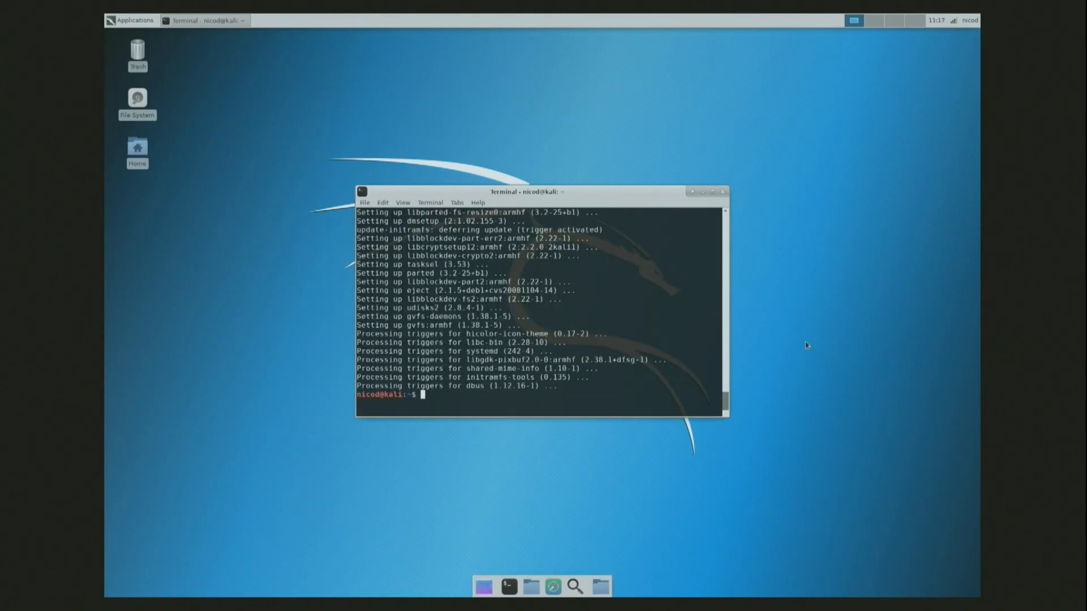
pyautogui.write('sudo a')
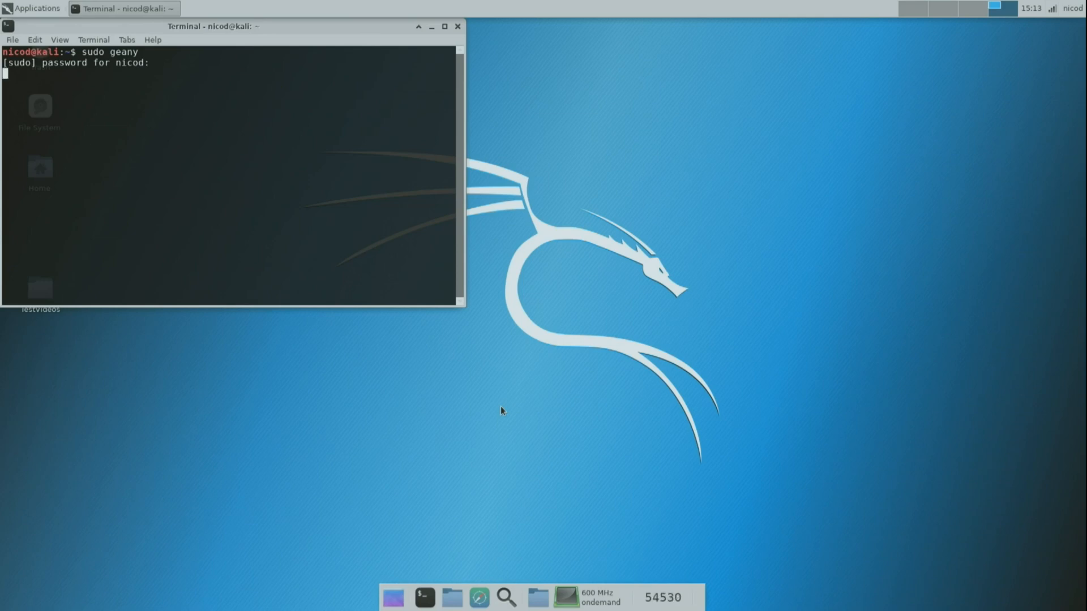
# Open /boot/cmdline.txt in root Geany and replace the root PARTUUID with /dev/sda2.
pyautogui.press('Return')
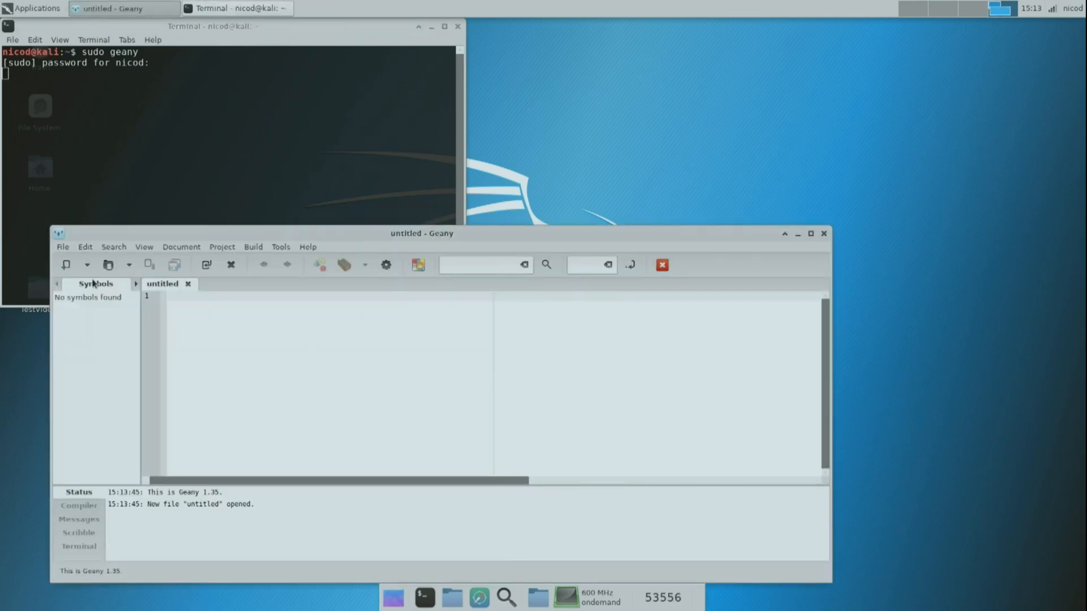
pyautogui.click(107, 265)
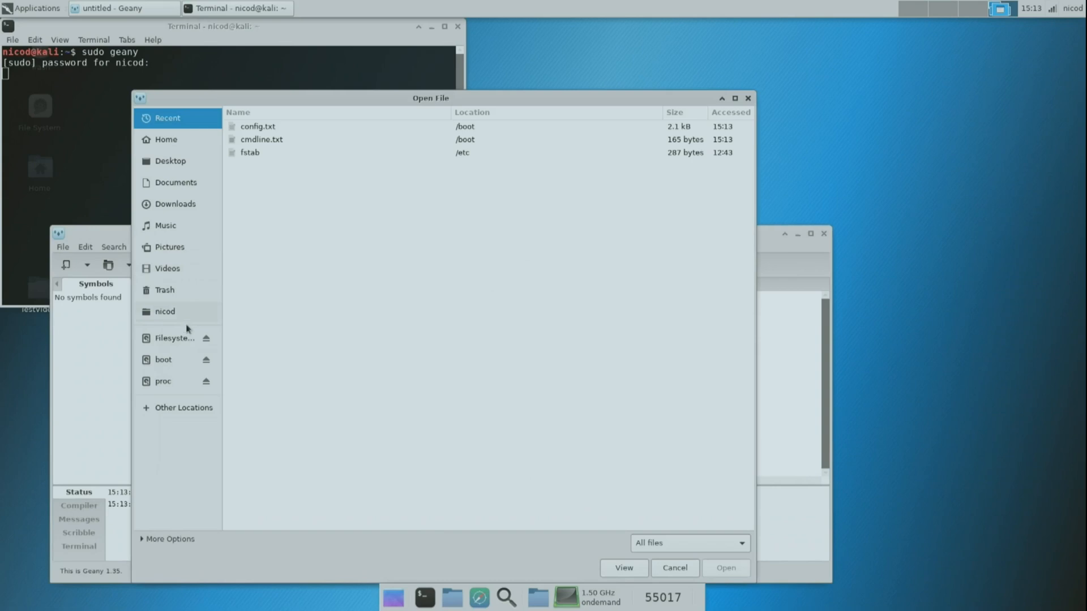
pyautogui.click(163, 359)
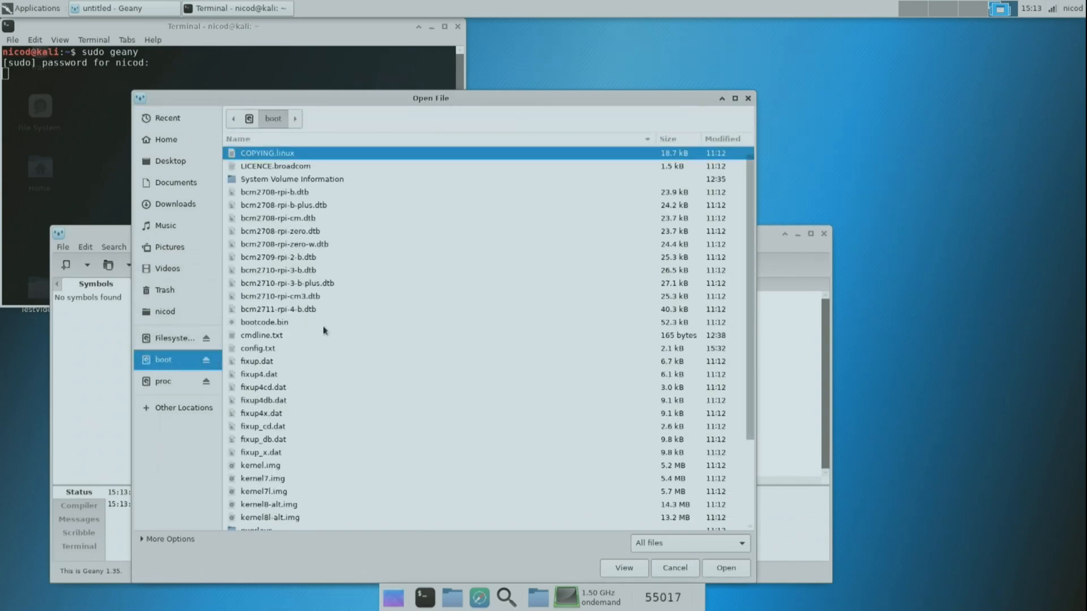
pyautogui.doubleClick(263, 335)
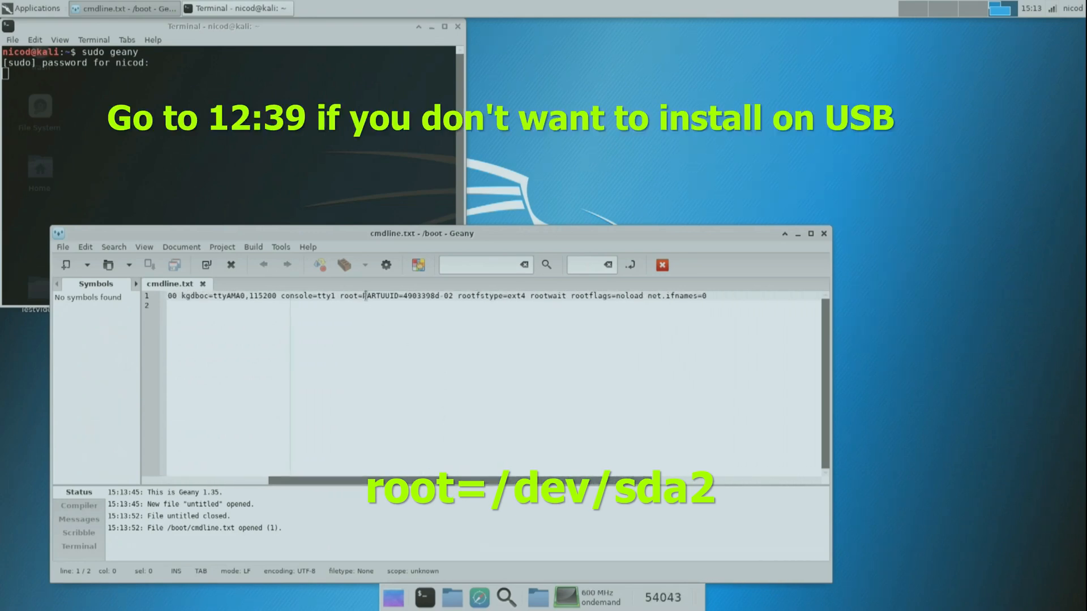
pyautogui.moveTo(364, 296); pyautogui.dragTo(453, 296)
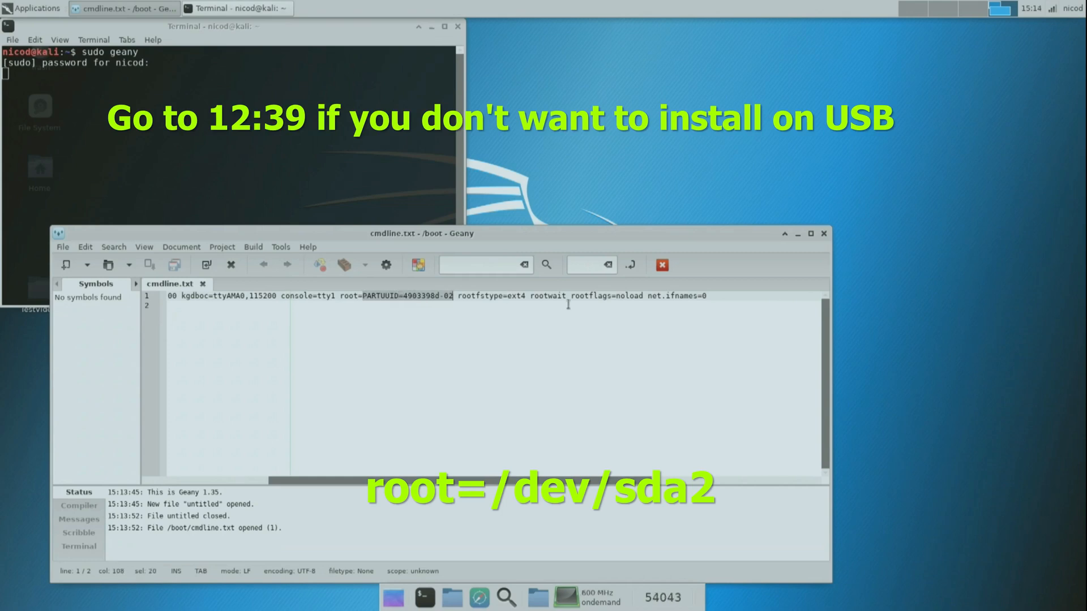
pyautogui.write('/dev/')
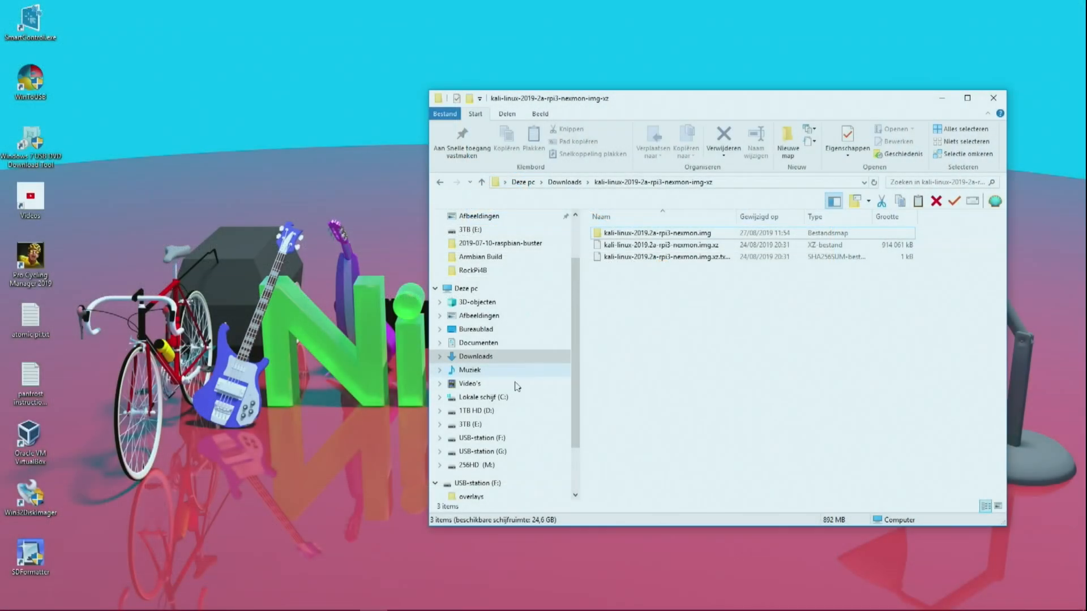
# Close the Kali download folder and launch Win32 Disk Imager from the desktop.
pyautogui.click(480, 437)
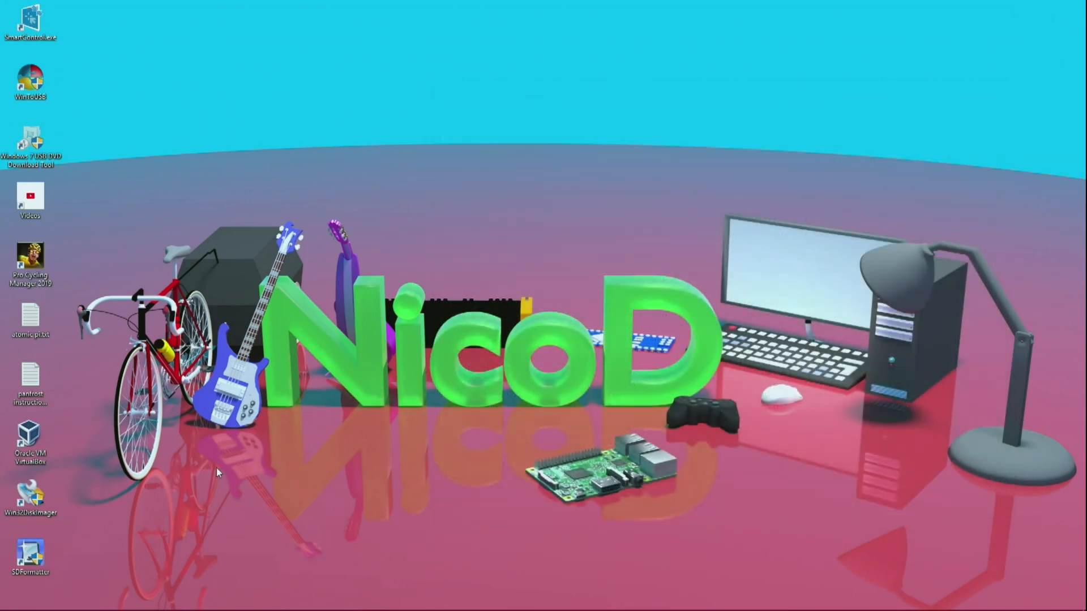
pyautogui.click(31, 496)
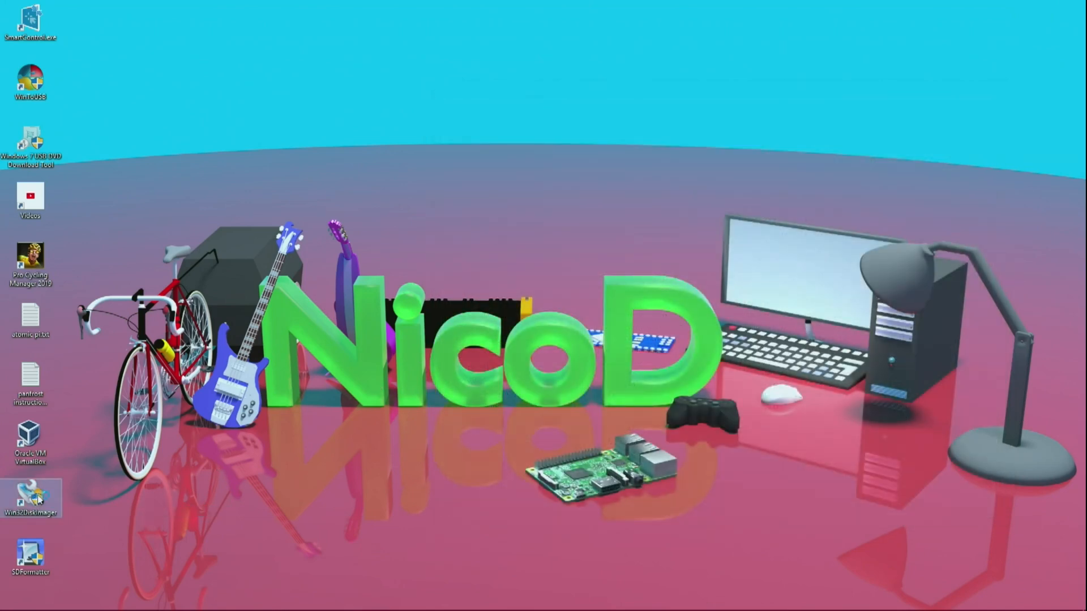
pyautogui.doubleClick(31, 497)
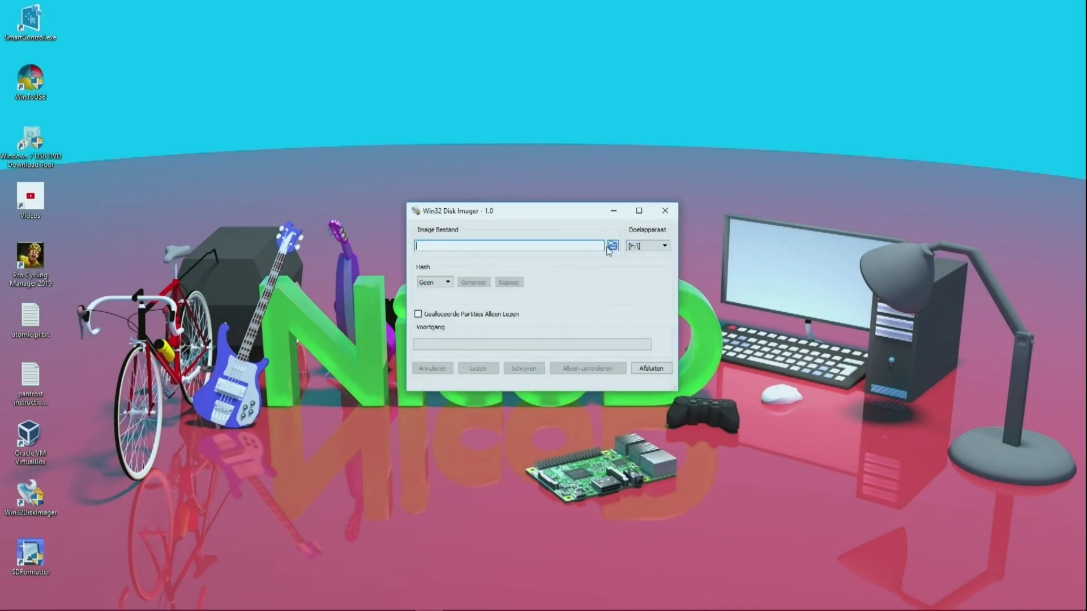
# Set E:\KaliLinuxSD as the image file and read the SD card into it.
pyautogui.click(611, 245)
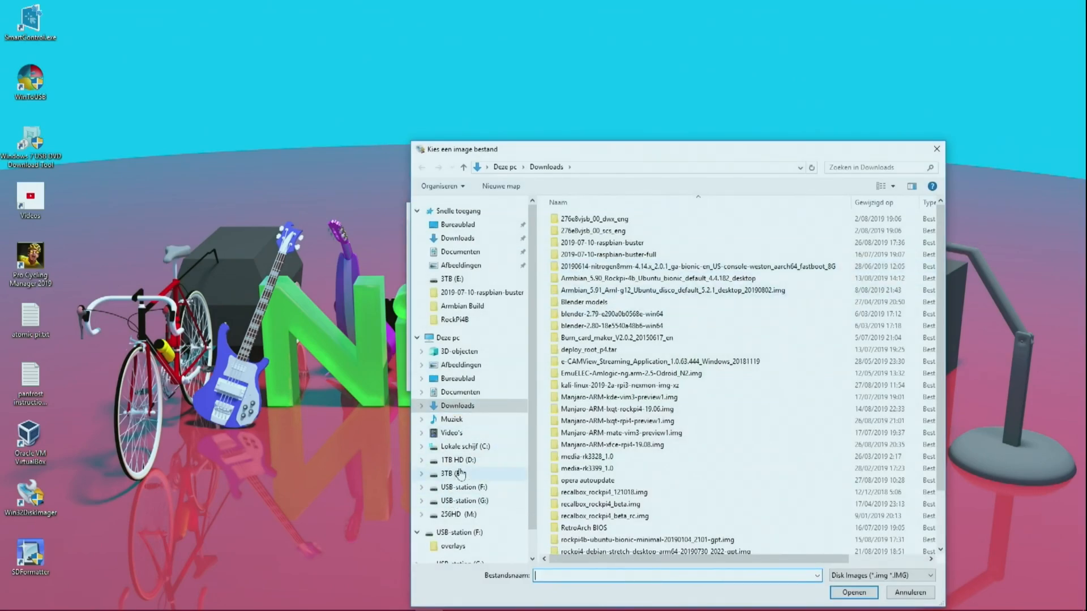
pyautogui.click(451, 473)
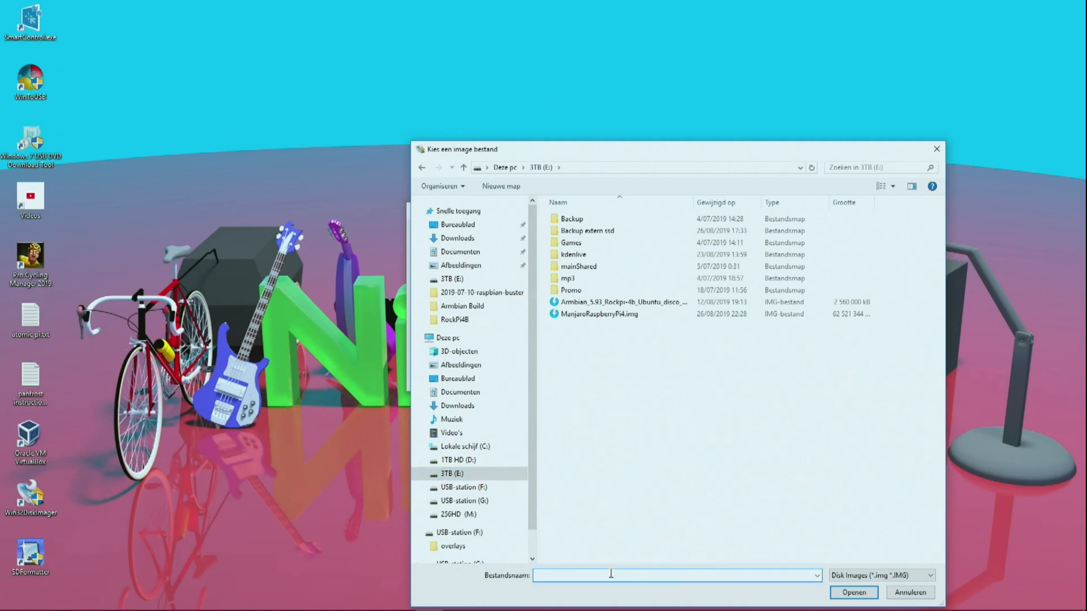
pyautogui.write('KaliLinux')
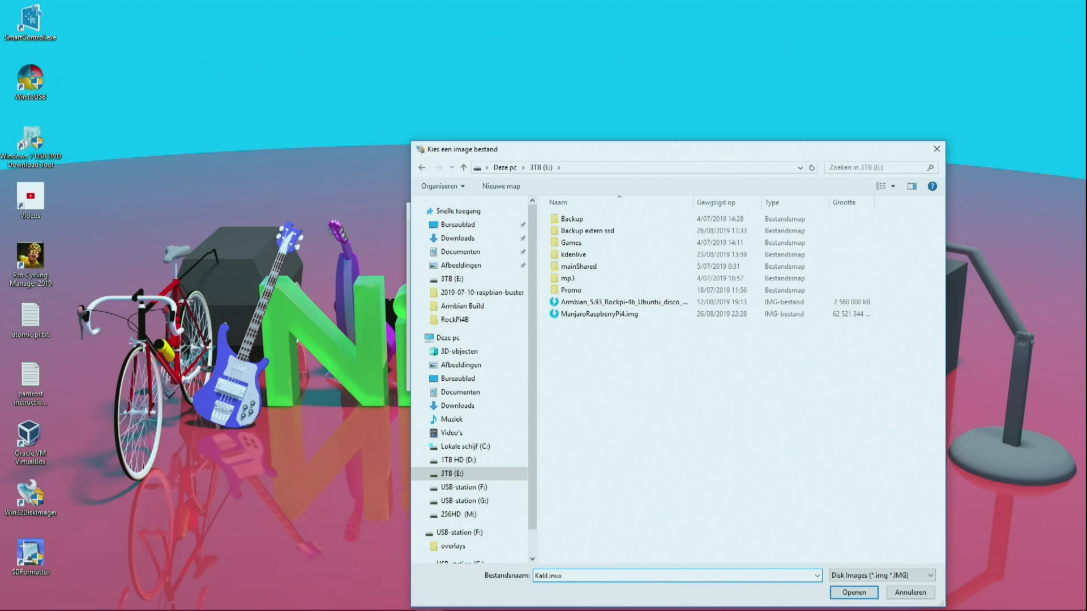
pyautogui.write('SD')
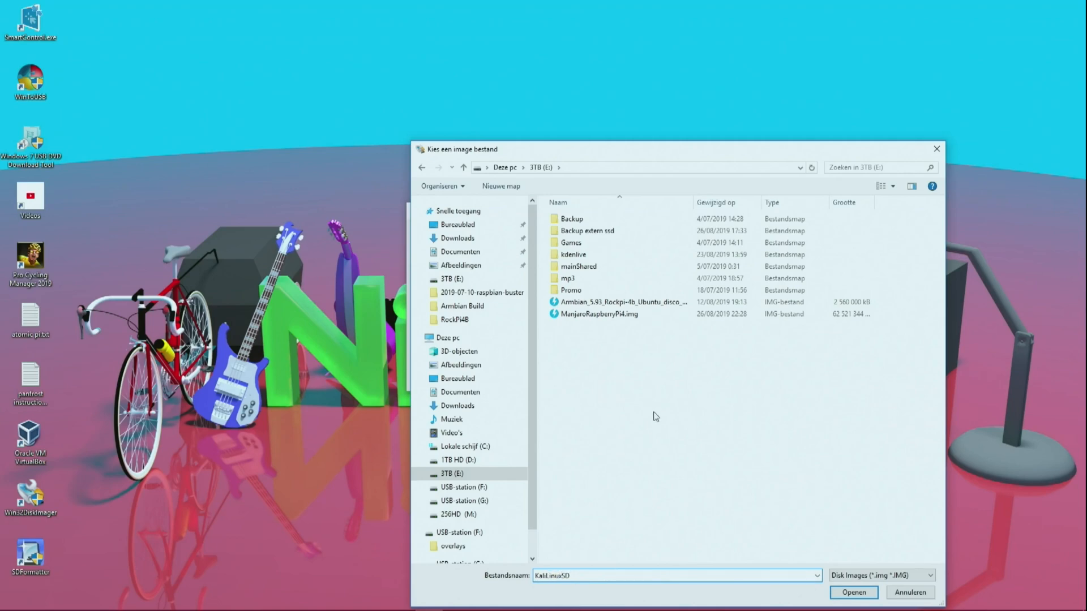
pyautogui.click(852, 592)
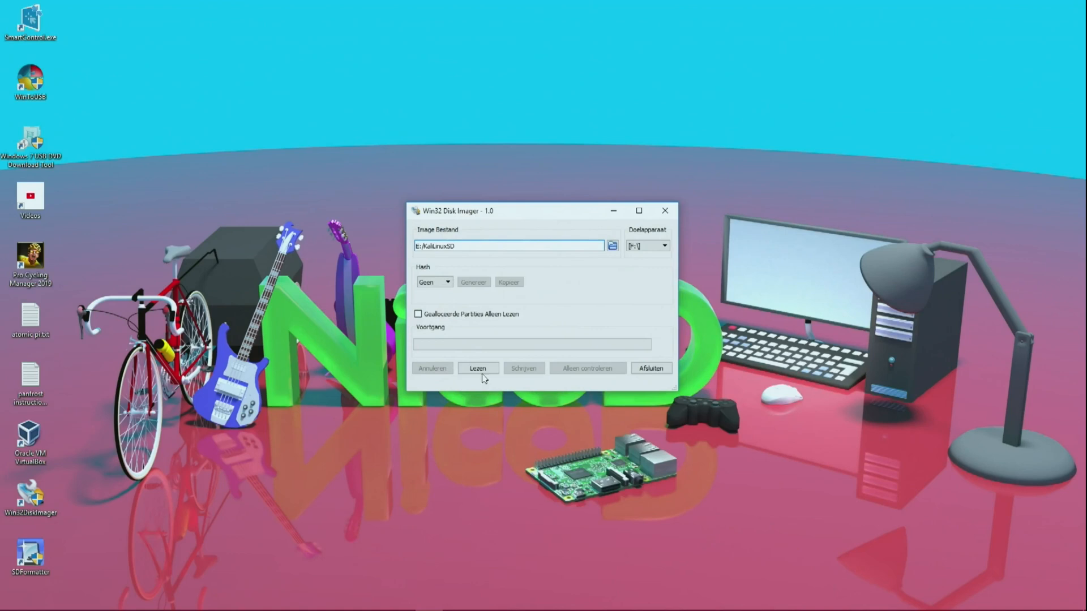
pyautogui.click(478, 368)
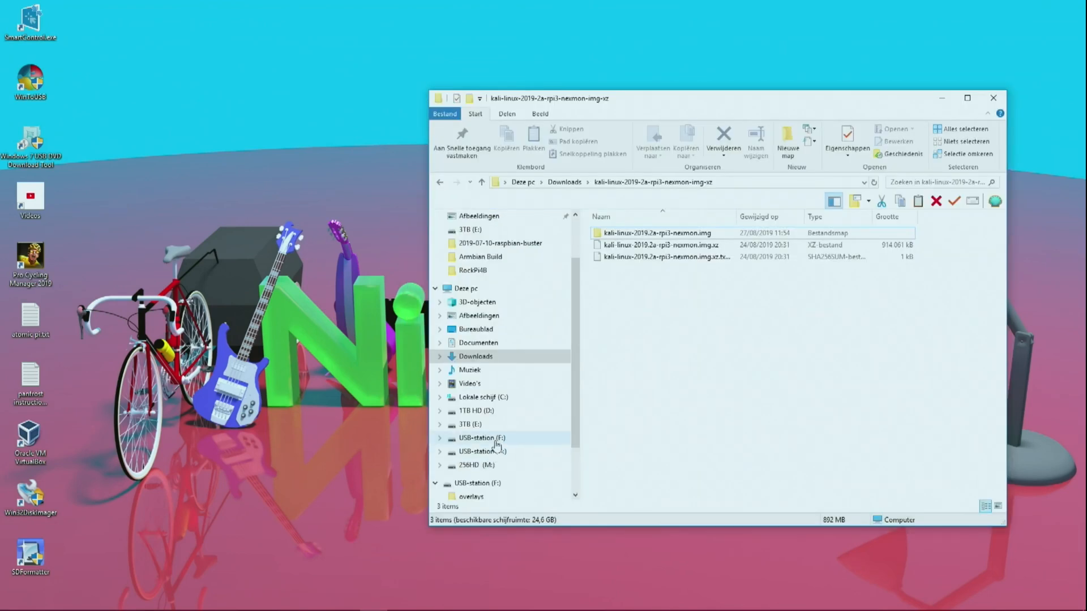
pyautogui.click(481, 438)
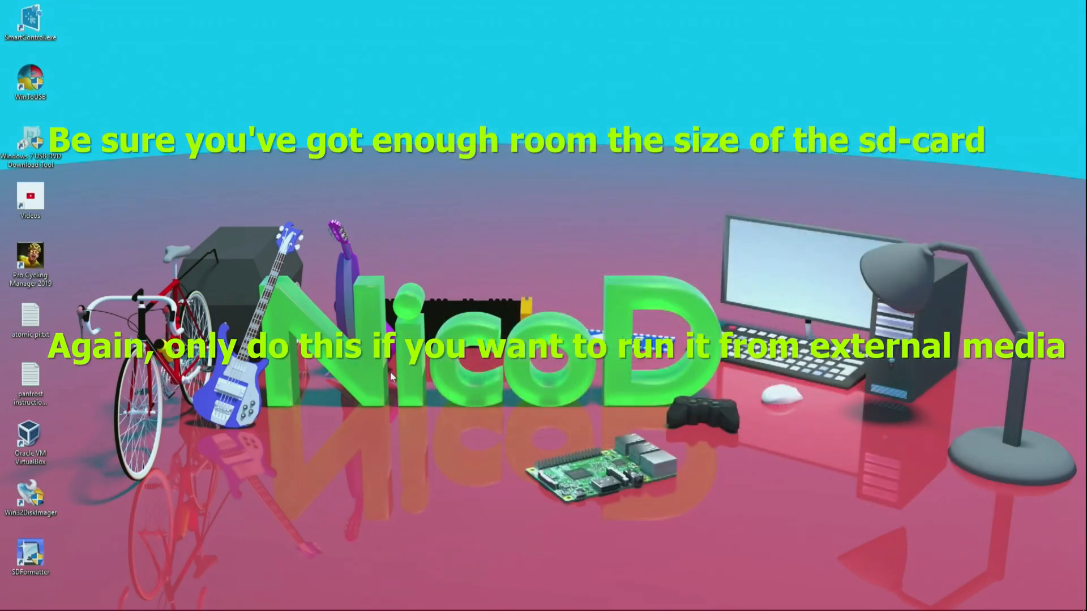
pyautogui.moveTo(30, 496)
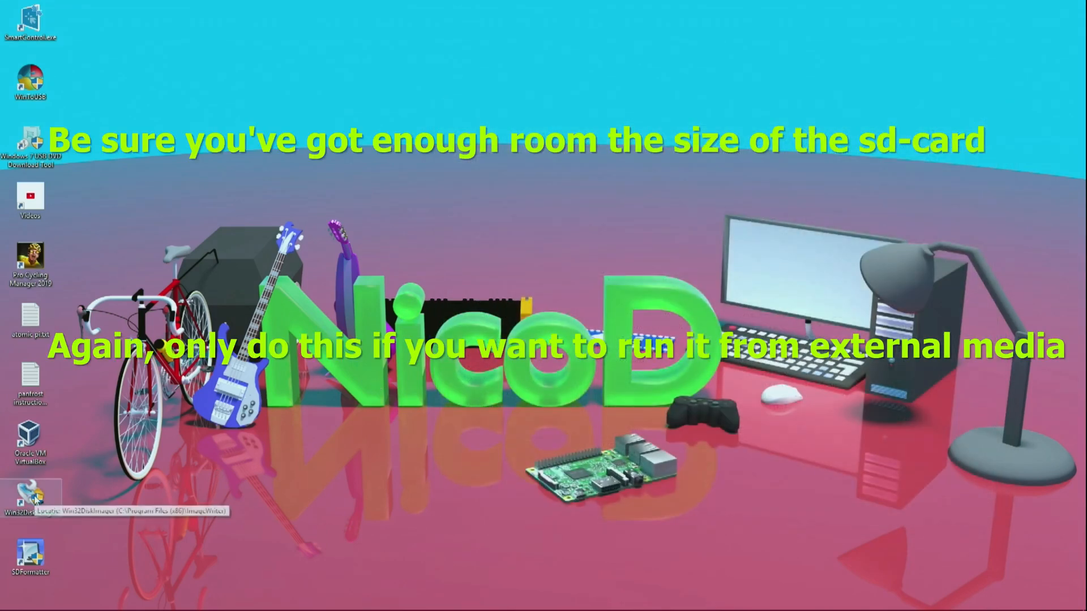
pyautogui.moveTo(414, 319)
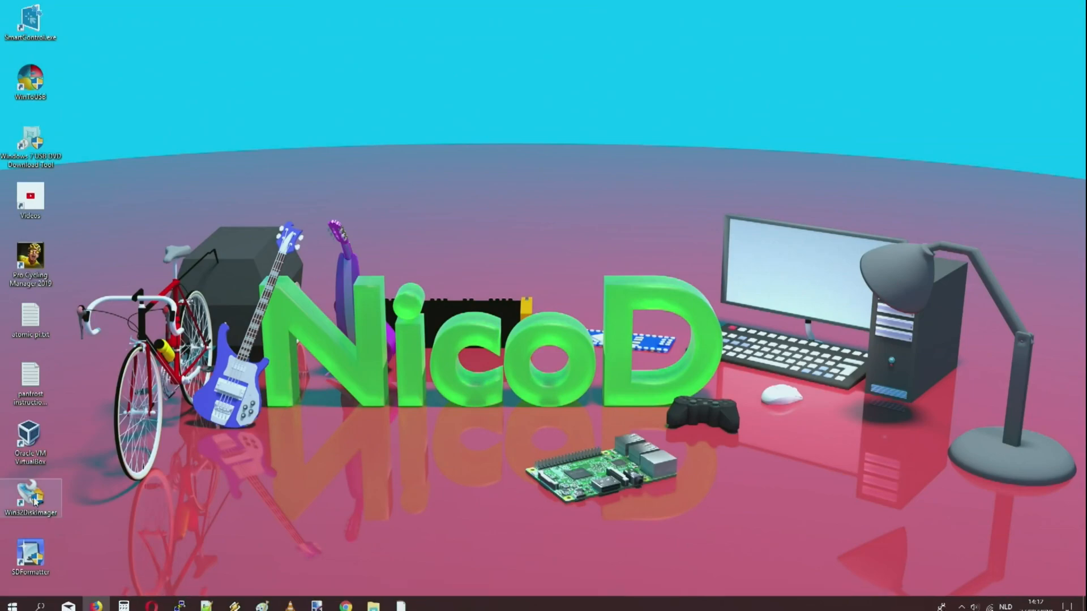
# Relaunch Win32 Disk Imager as administrator and write KaliLinuxSD.img to the target drive.
pyautogui.doubleClick(30, 497)
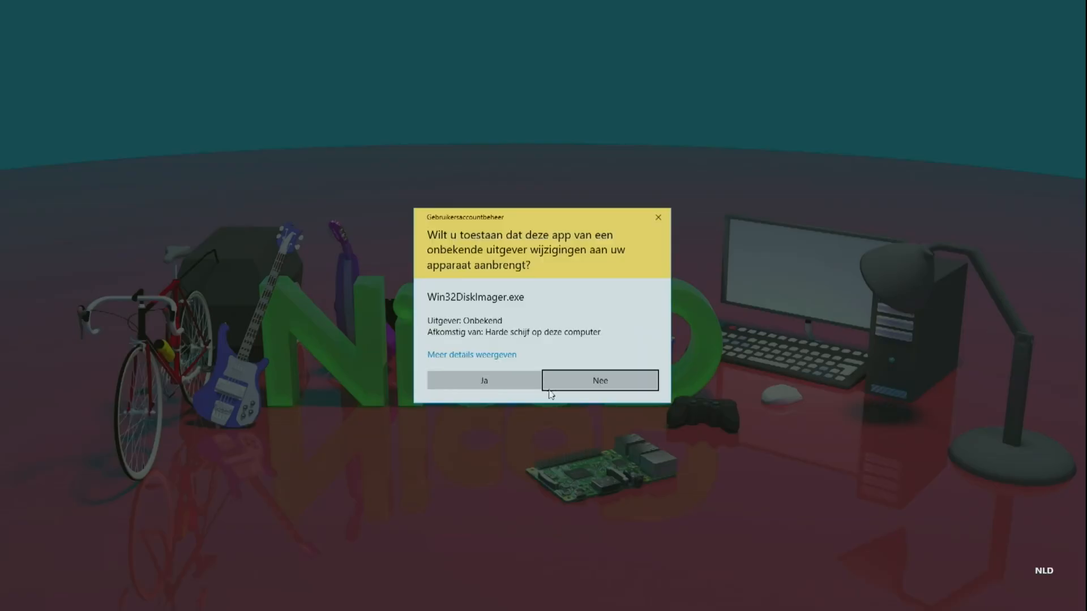
pyautogui.click(483, 380)
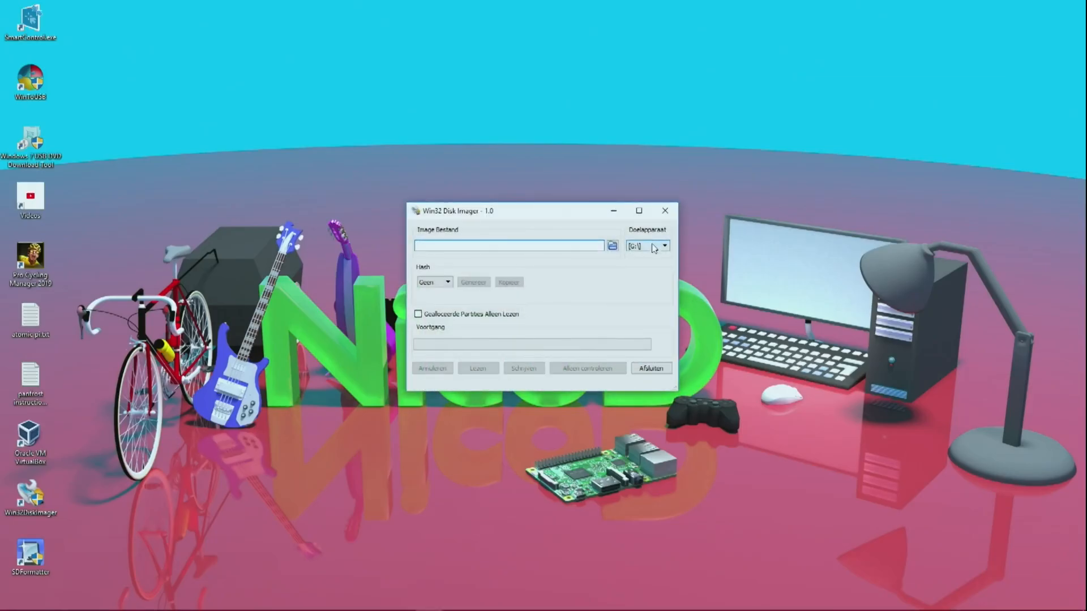
pyautogui.click(611, 245)
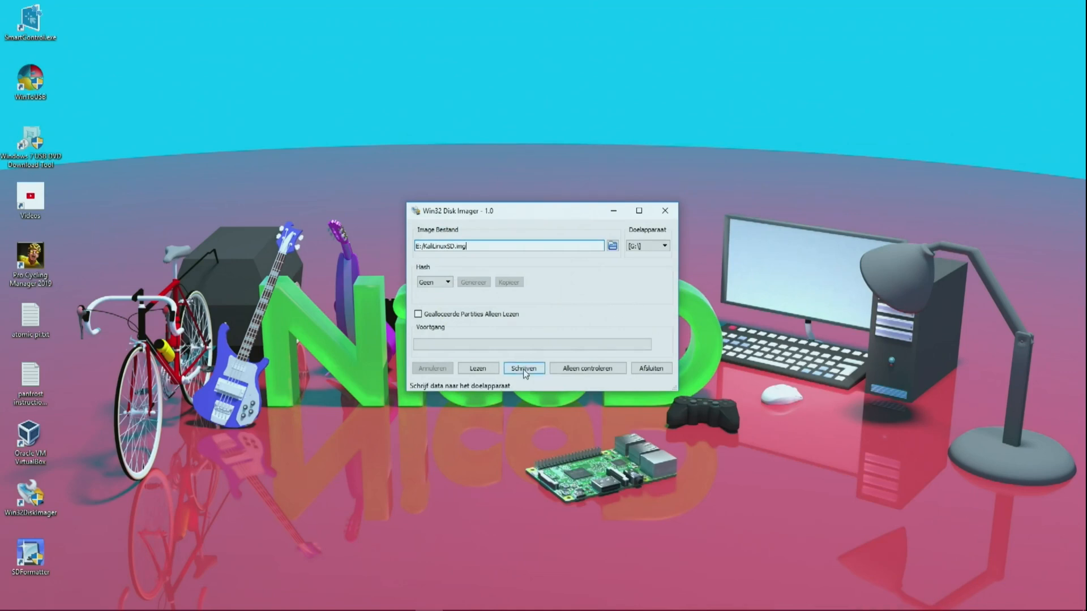
pyautogui.click(523, 368)
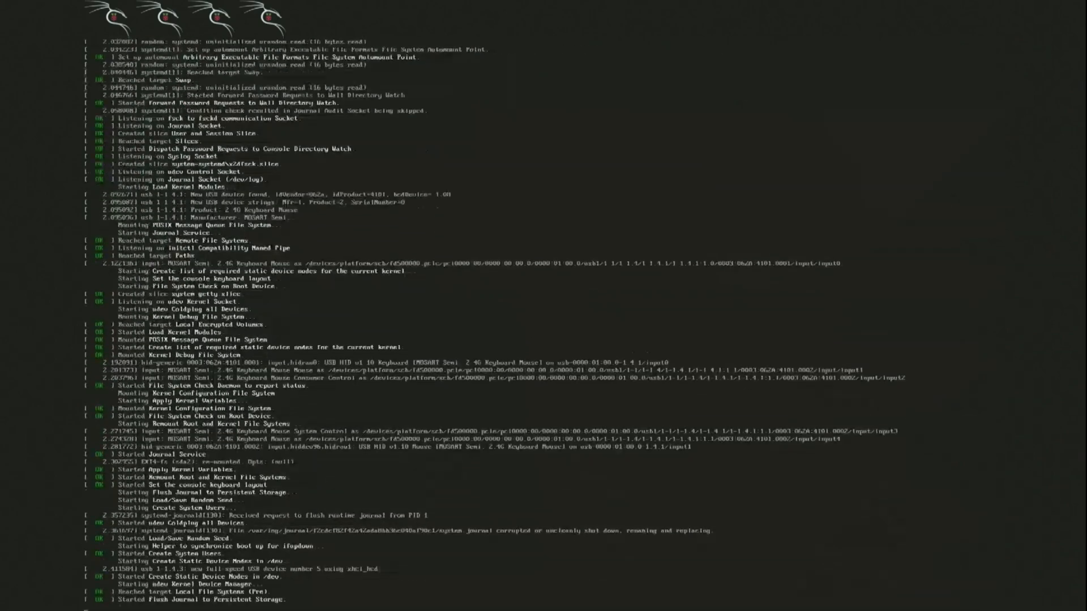
# Follow the Kali boot messages as the Pi starts from the cloned drive.
pyautogui.scroll(-3)
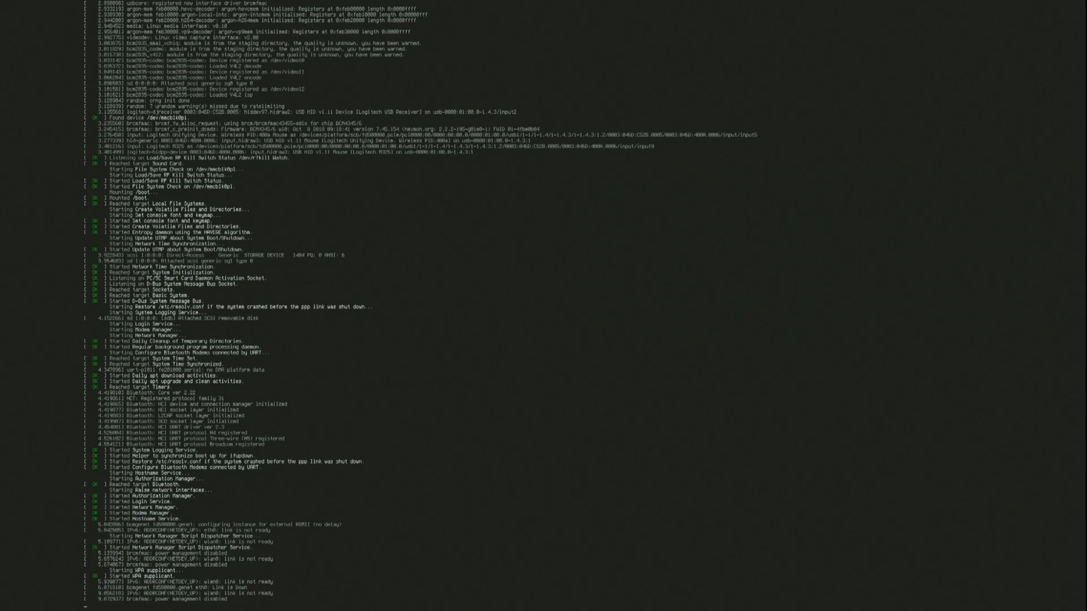
pyautogui.scroll(-3)
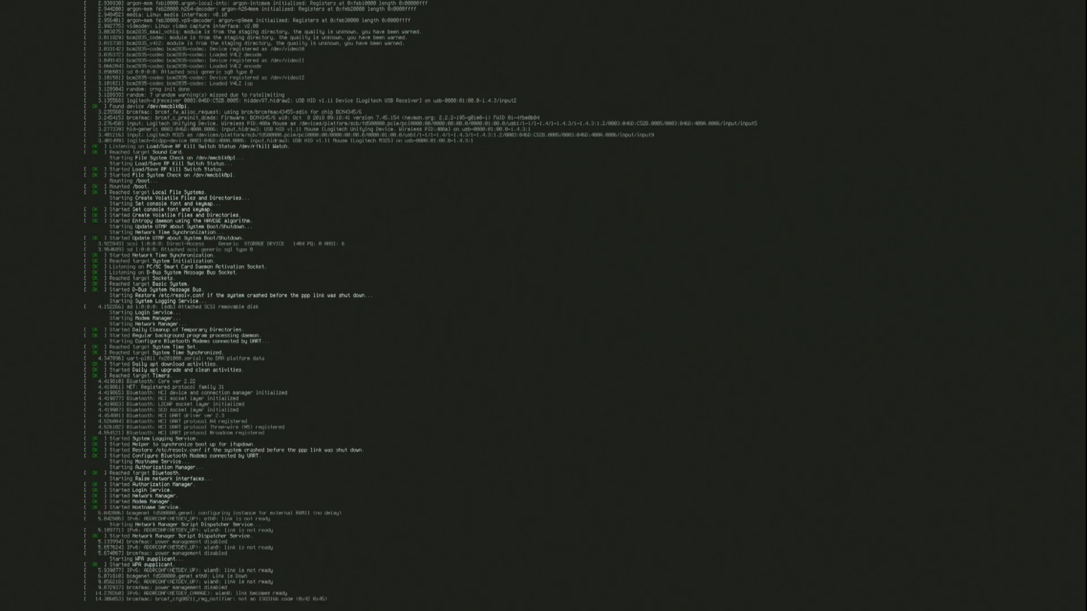